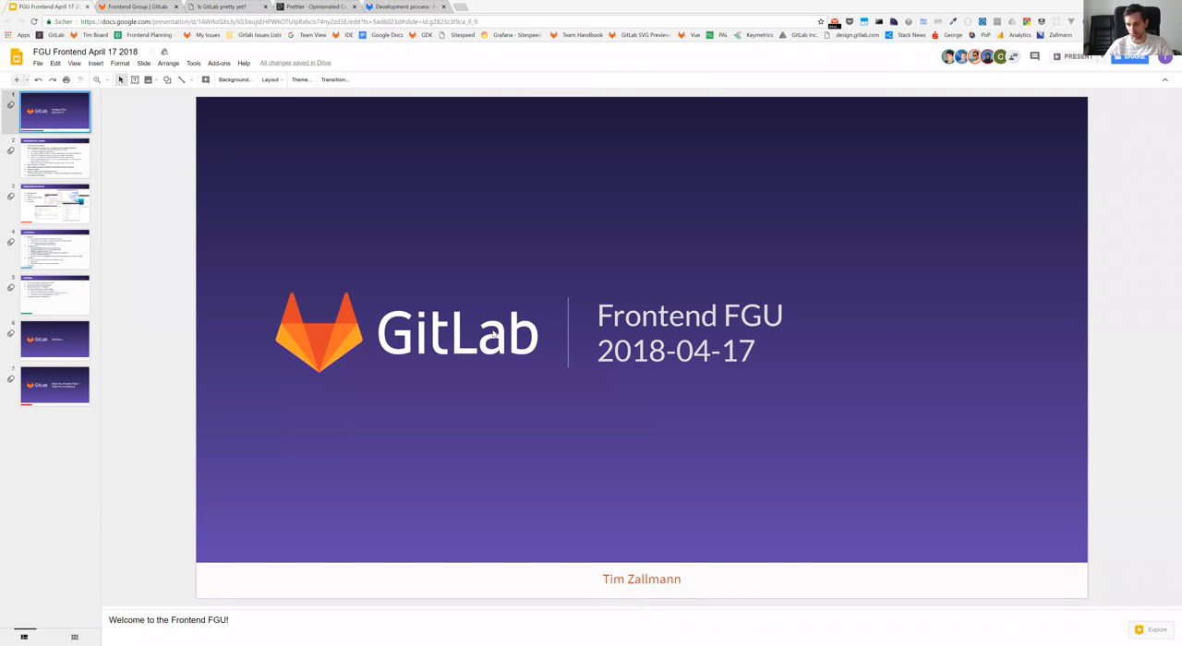
pyautogui.moveTo(443, 358)
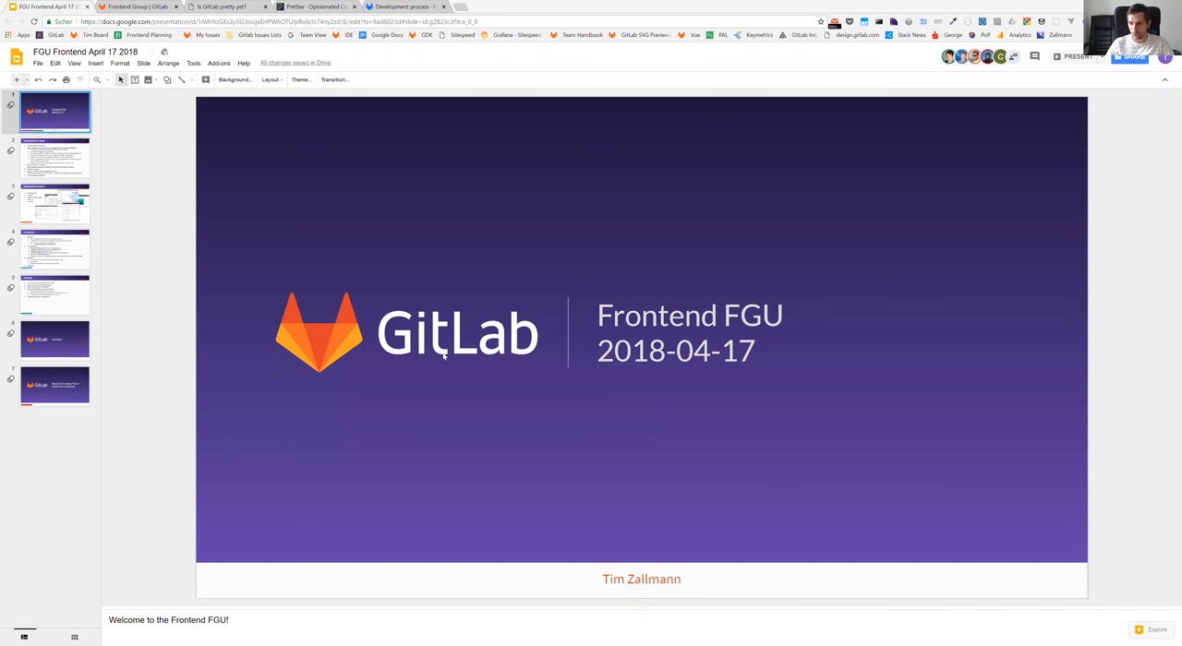
pyautogui.moveTo(713, 473)
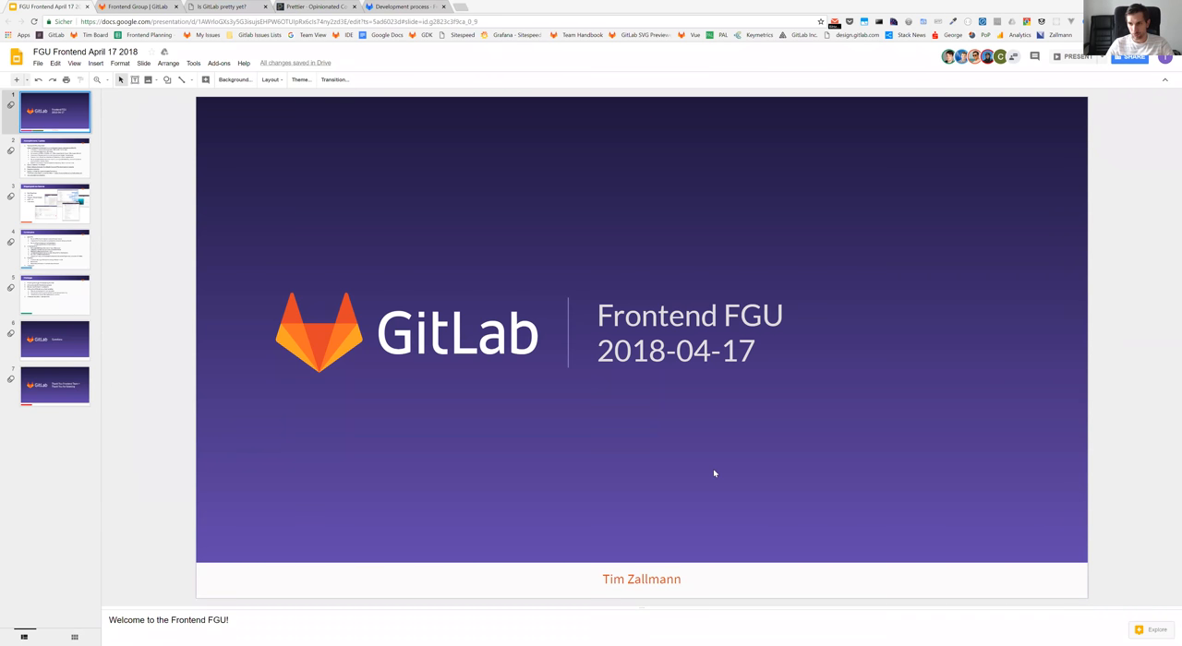
# - Show the Accomplishments / Updates slide, then view the GitLab CE 42.32% prettiness report
pyautogui.click(56, 157)
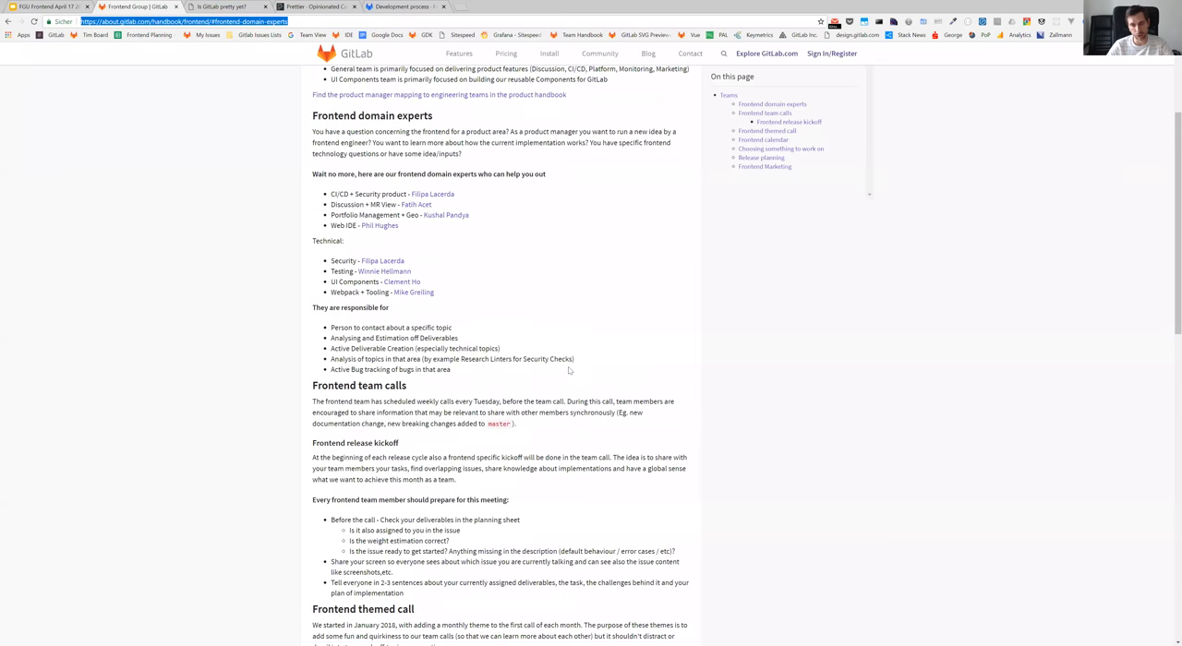
pyautogui.scroll(3)
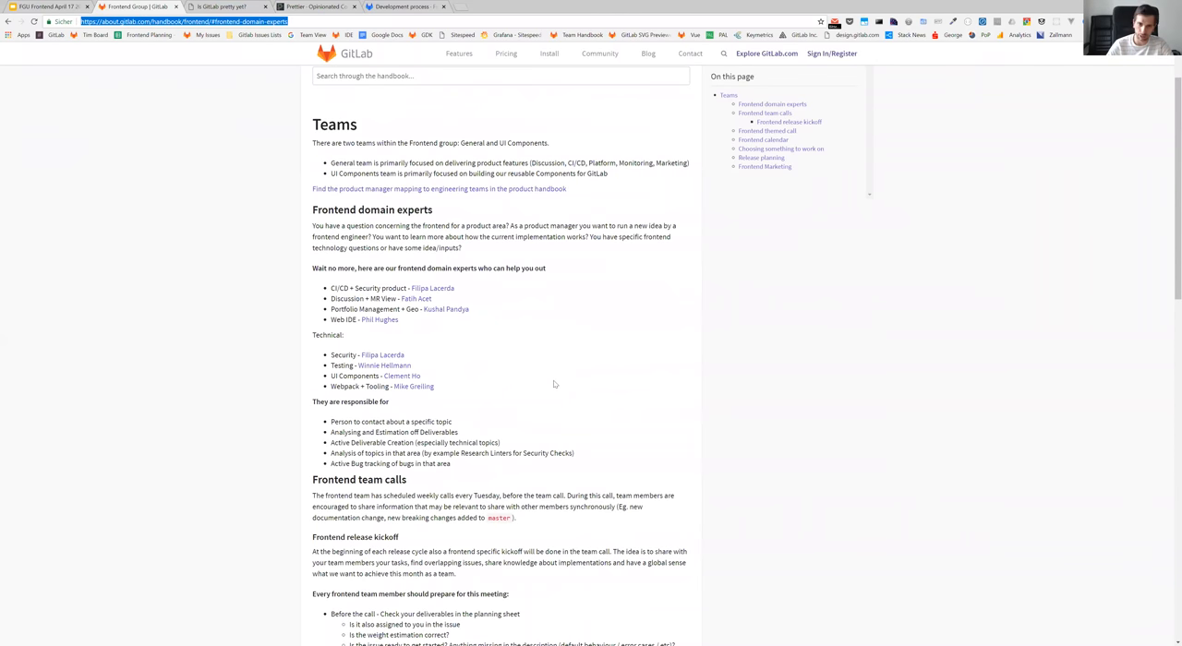
pyautogui.moveTo(292, 265)
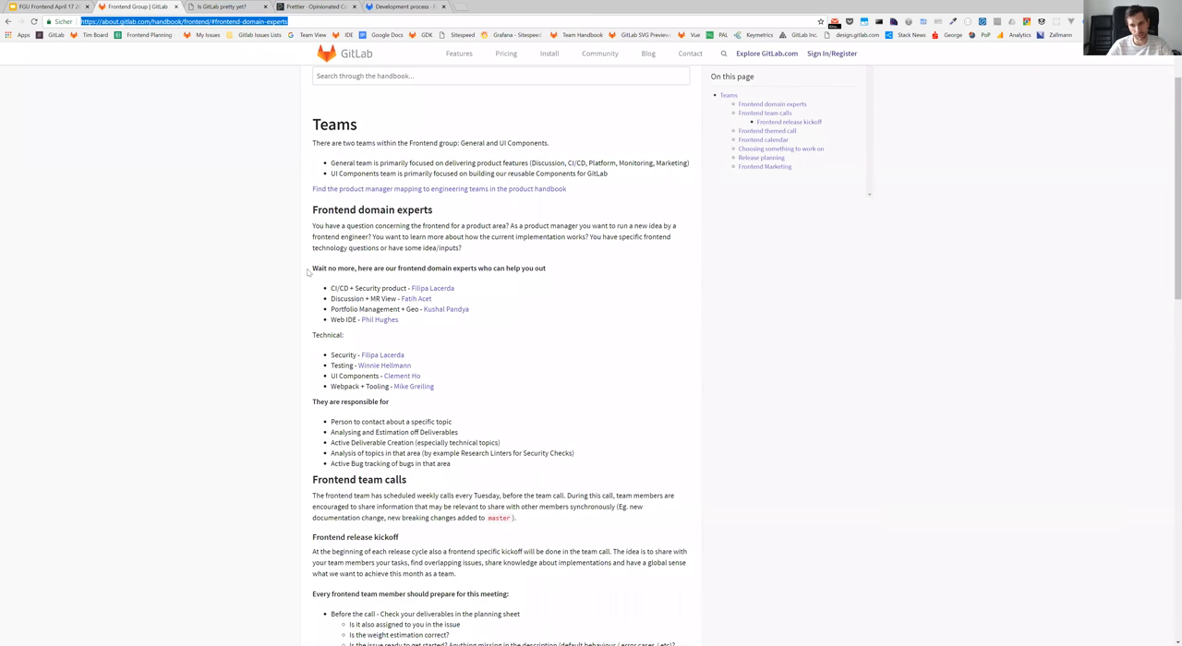
pyautogui.moveTo(330, 292)
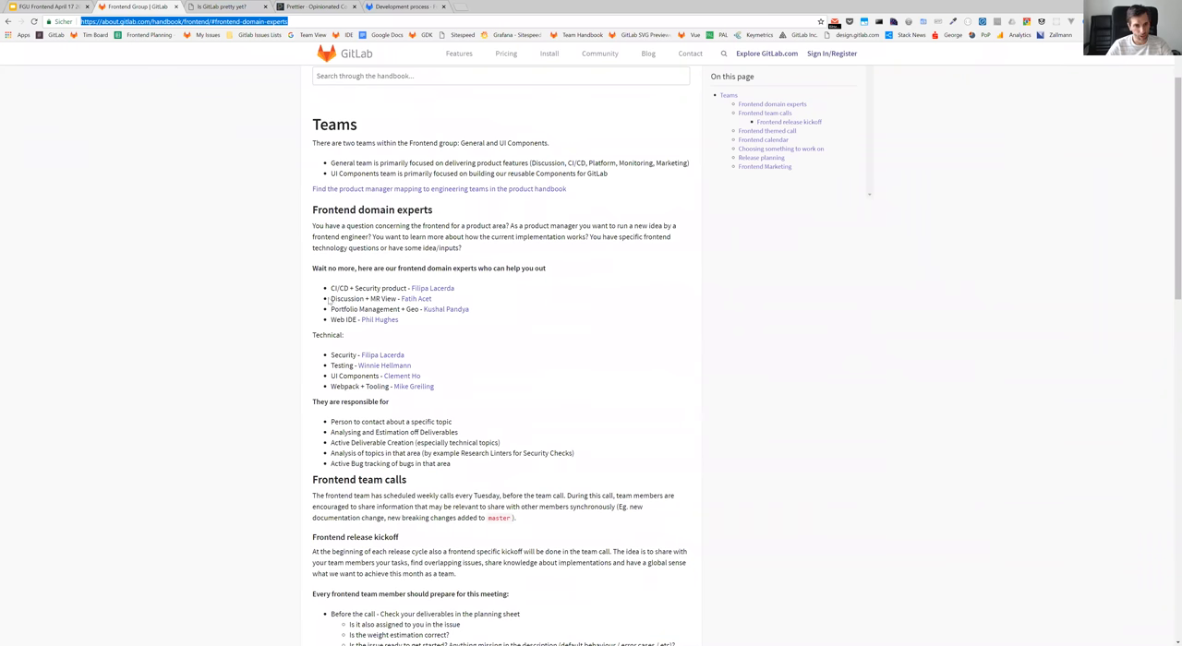
pyautogui.moveTo(244, 371)
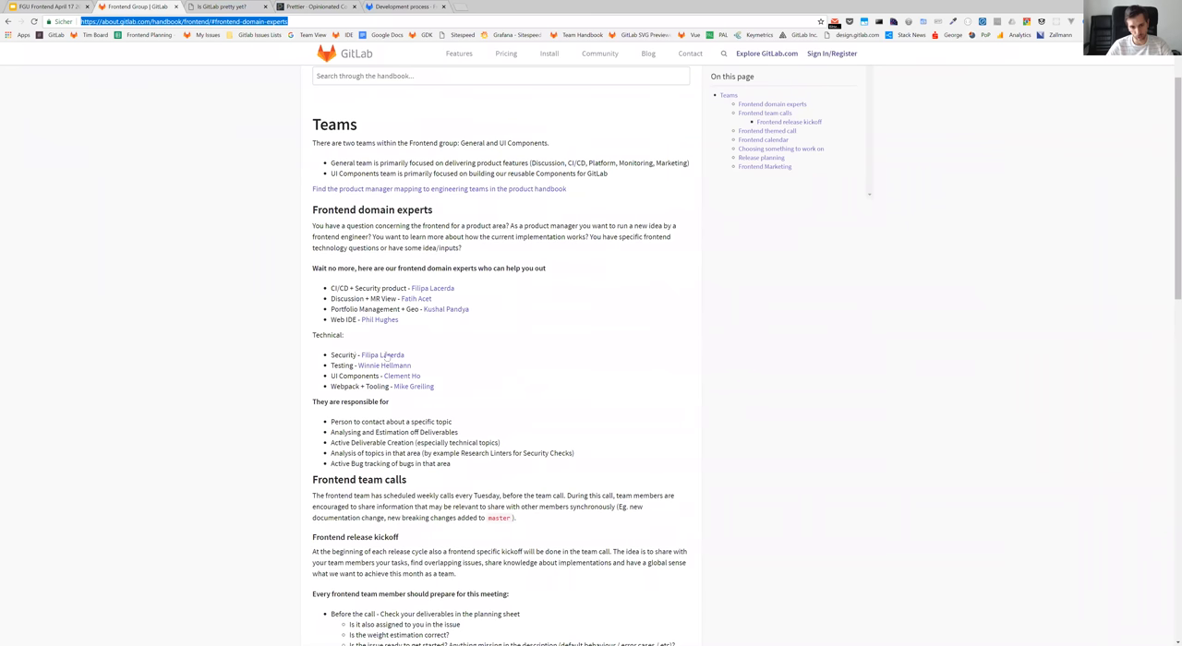
pyautogui.moveTo(316, 392)
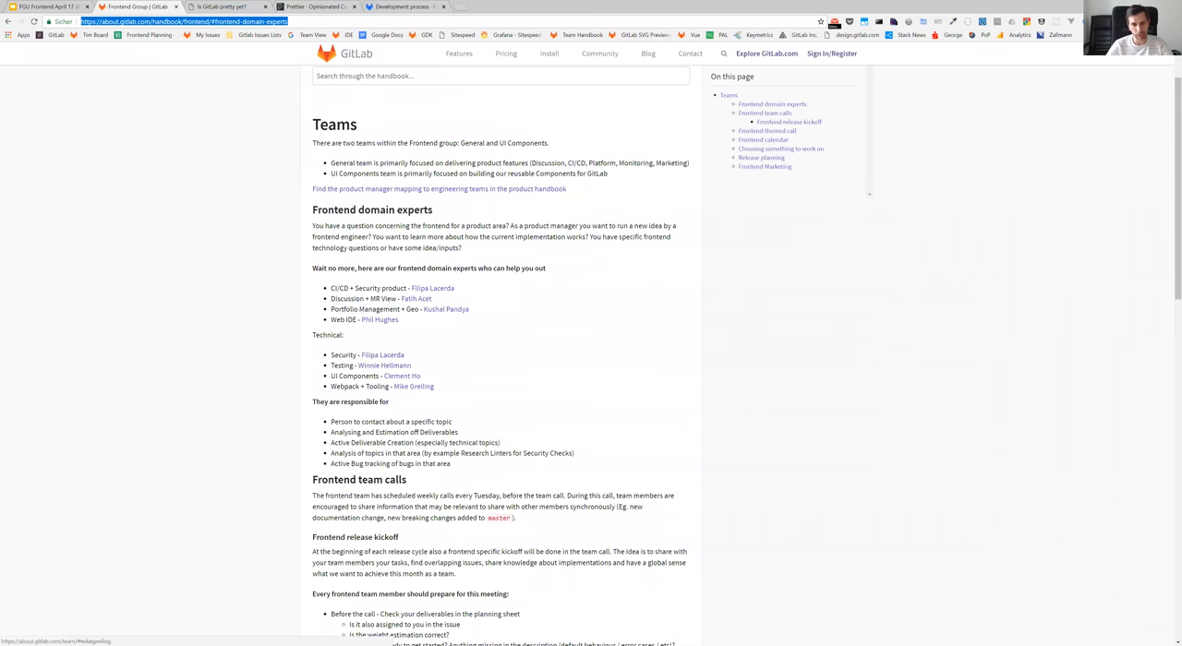
pyautogui.moveTo(310, 343)
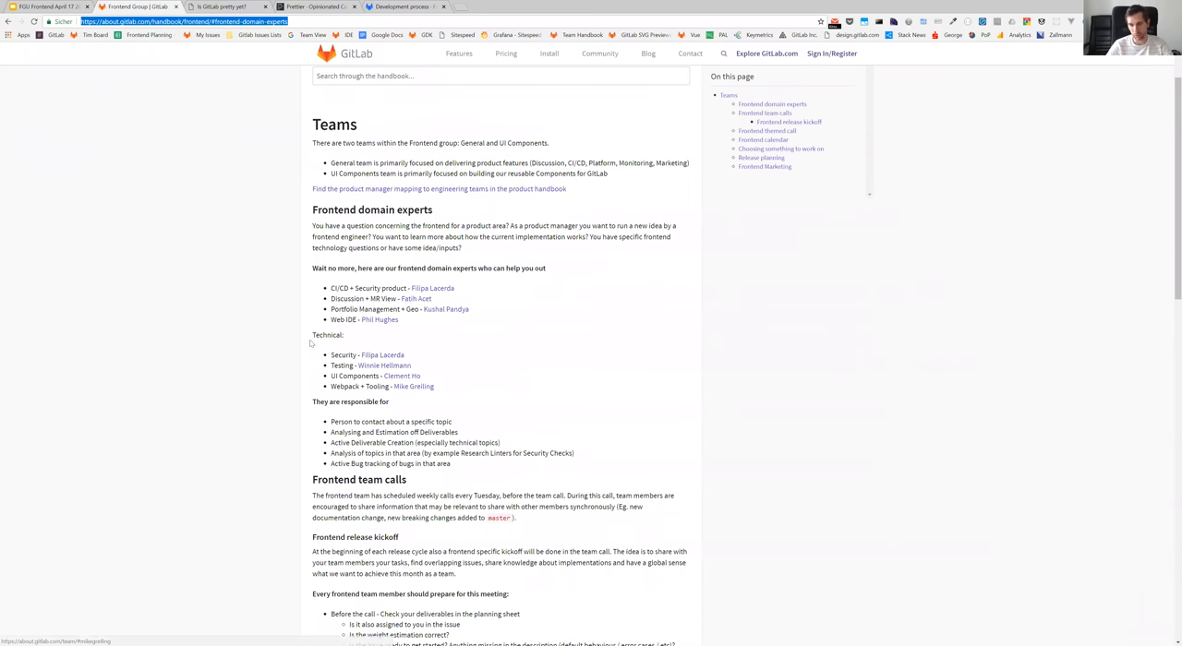
pyautogui.moveTo(291, 395)
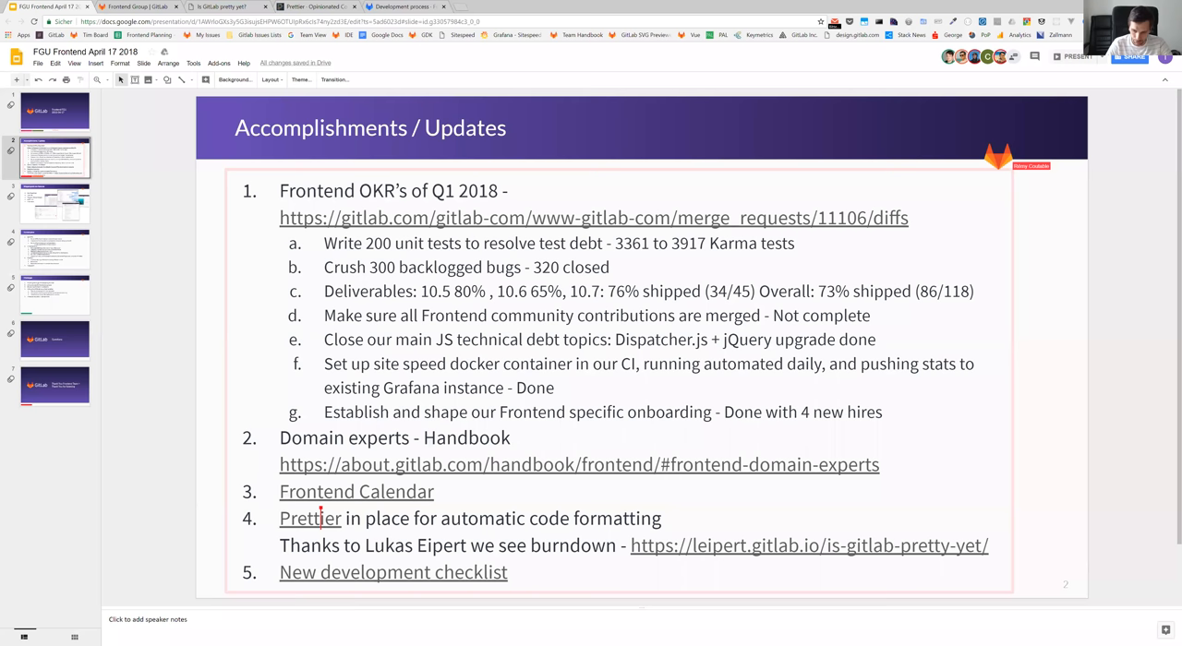
pyautogui.moveTo(201, 115)
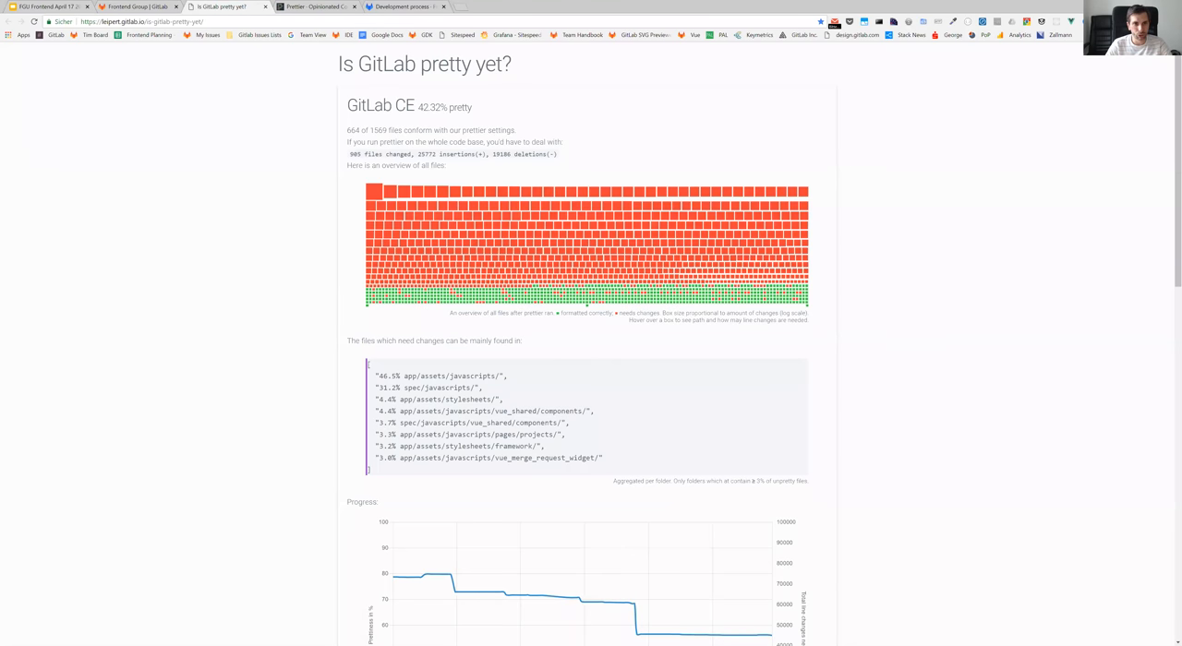
pyautogui.moveTo(295, 139)
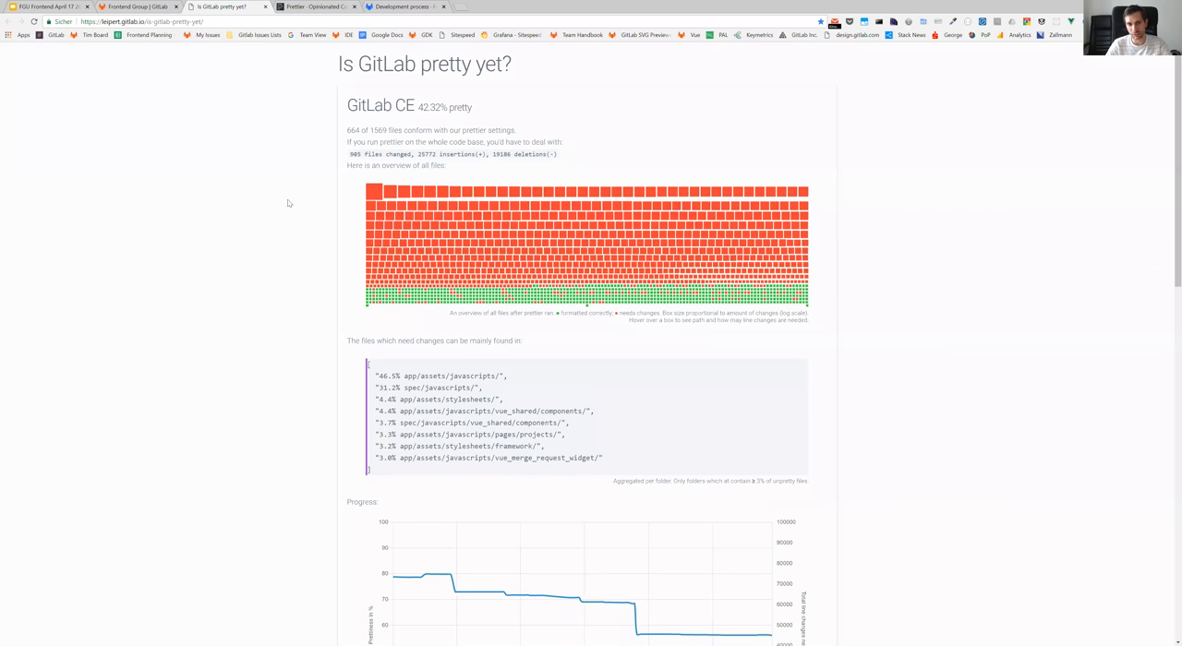
pyautogui.moveTo(325, 248)
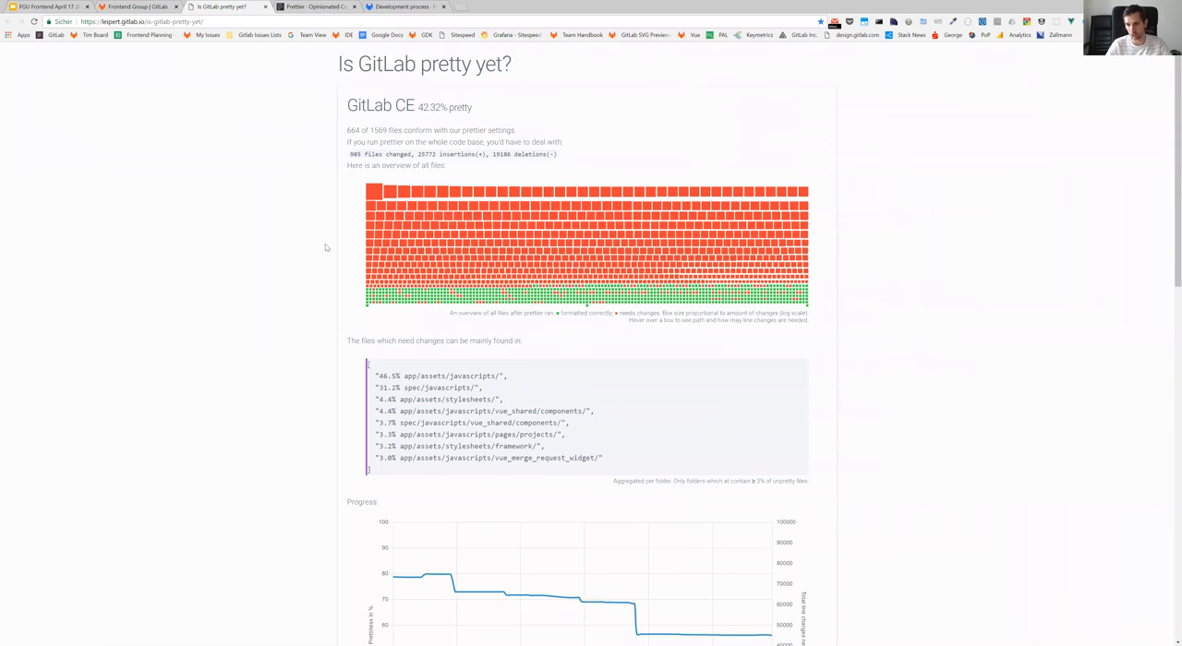
# - Review the CE and EE prettiness progress charts and switch back to the Slides deck
pyautogui.scroll(-3)
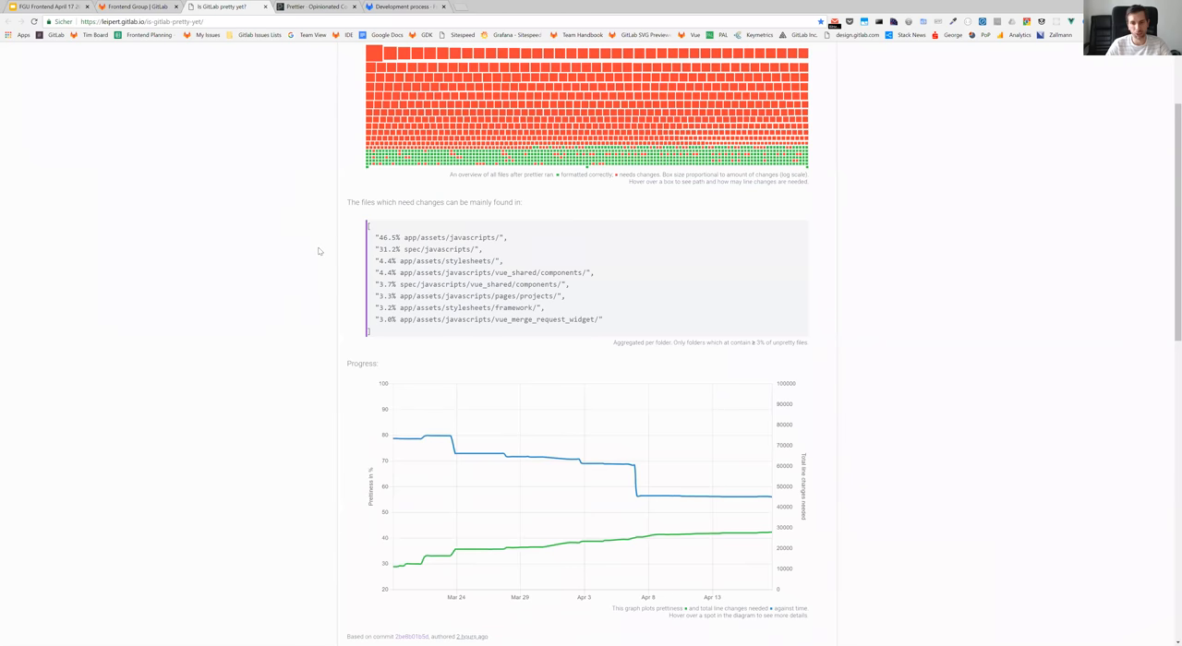
pyautogui.scroll(3)
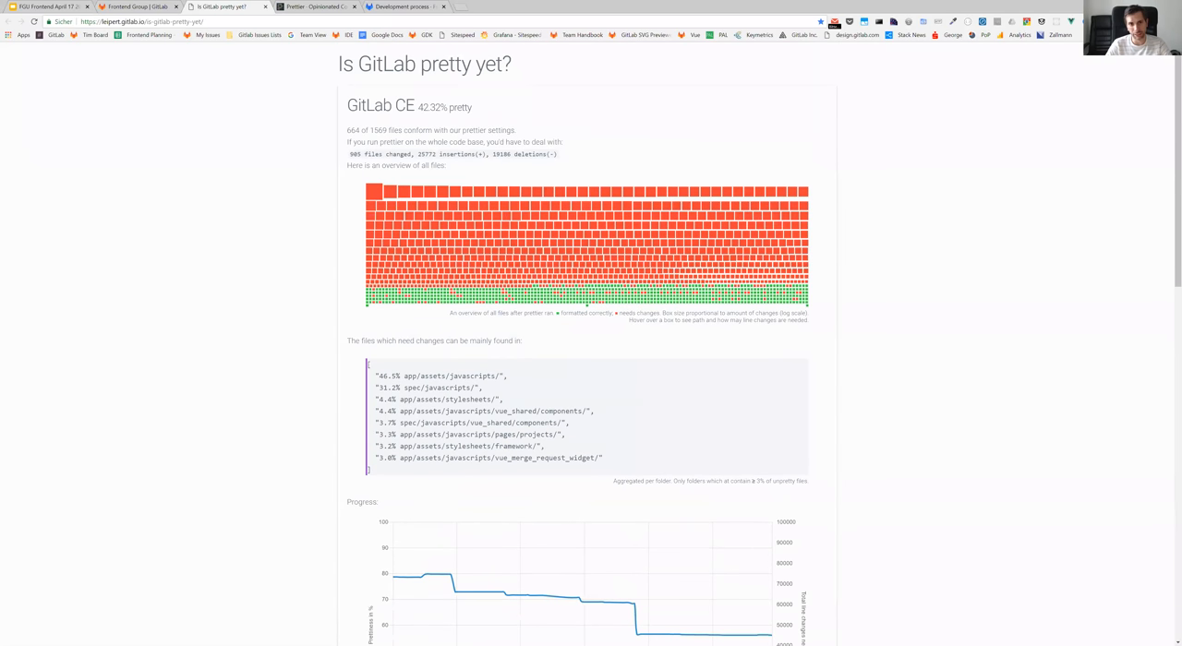
pyautogui.moveTo(231, 251)
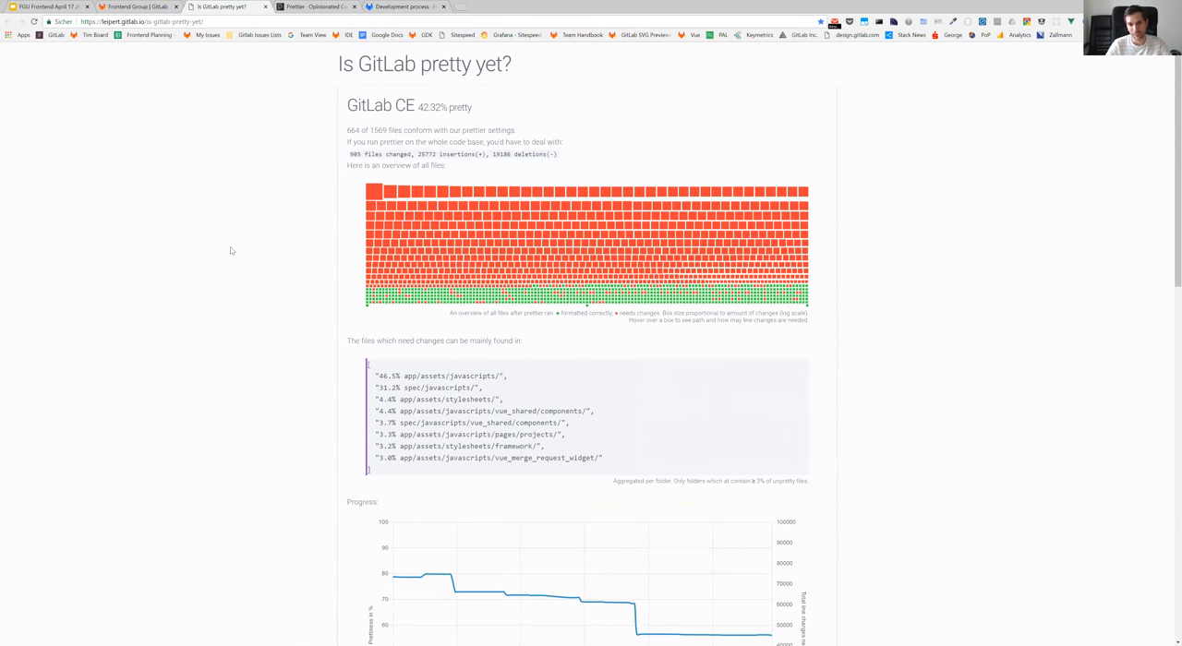
pyautogui.scroll(-3)
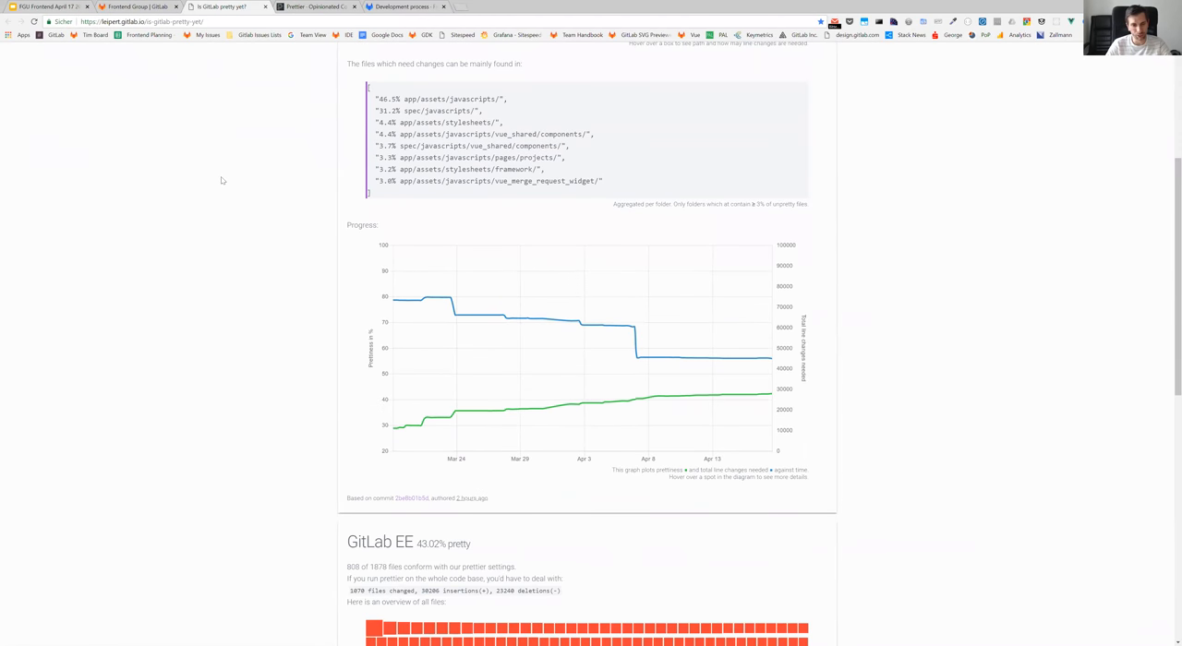
pyautogui.click(137, 8)
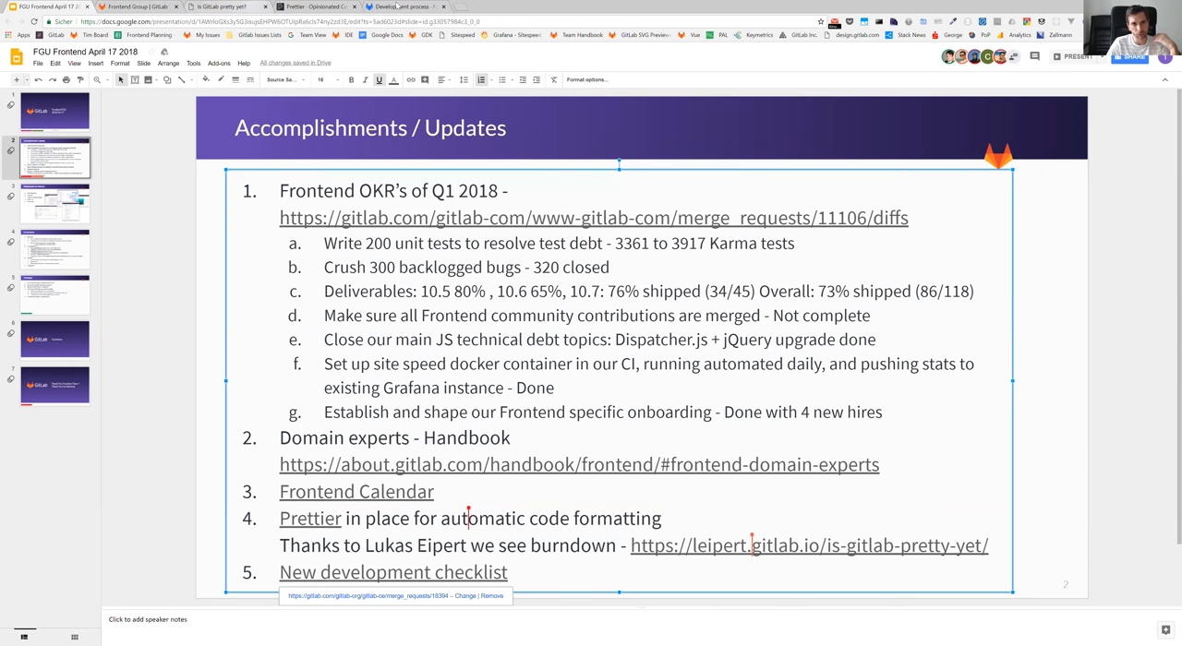
# - Read through GitLab's Frontend Development Process checklist page in the handbook
pyautogui.click(402, 7)
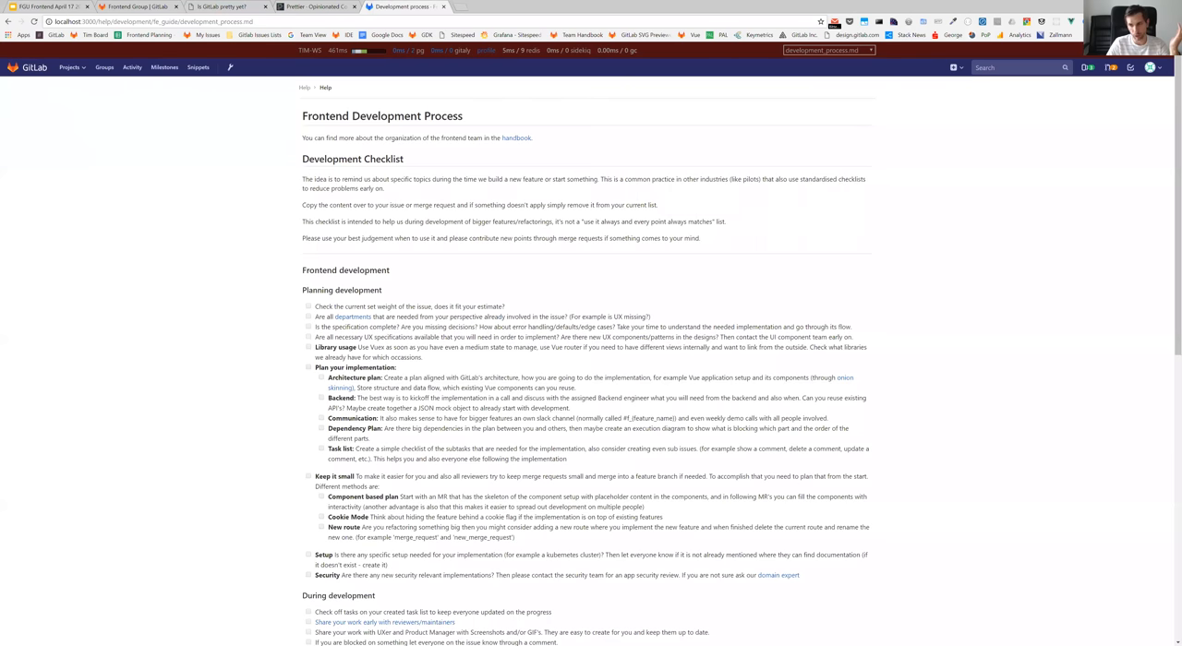
pyautogui.scroll(-3)
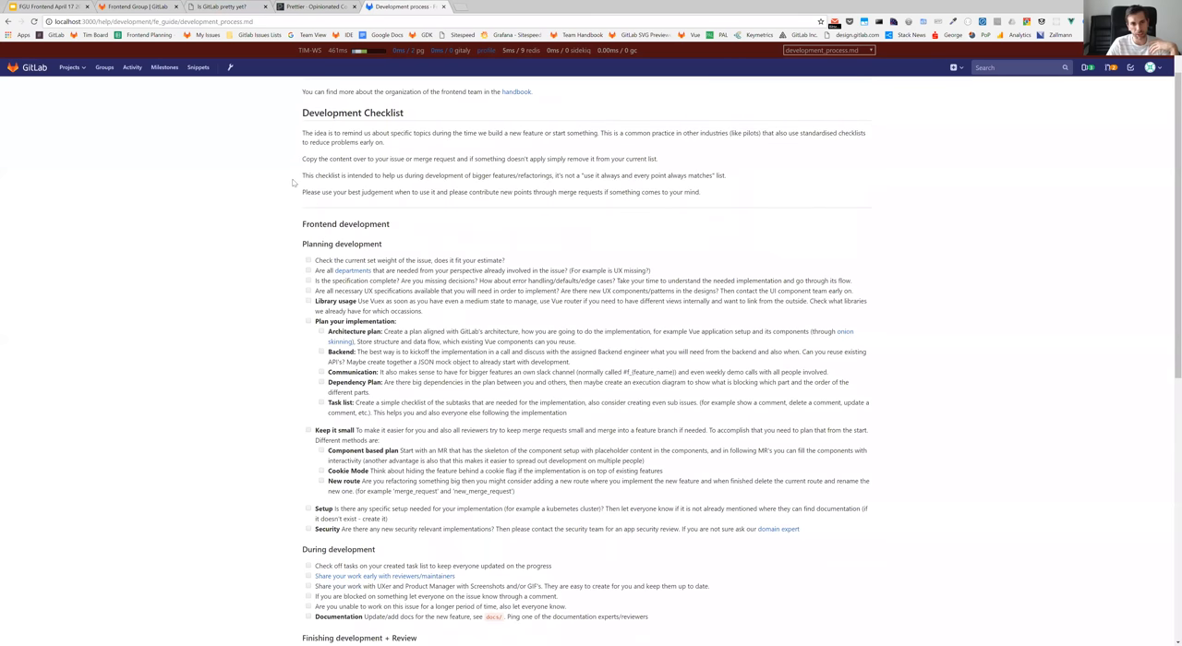
pyautogui.scroll(-3)
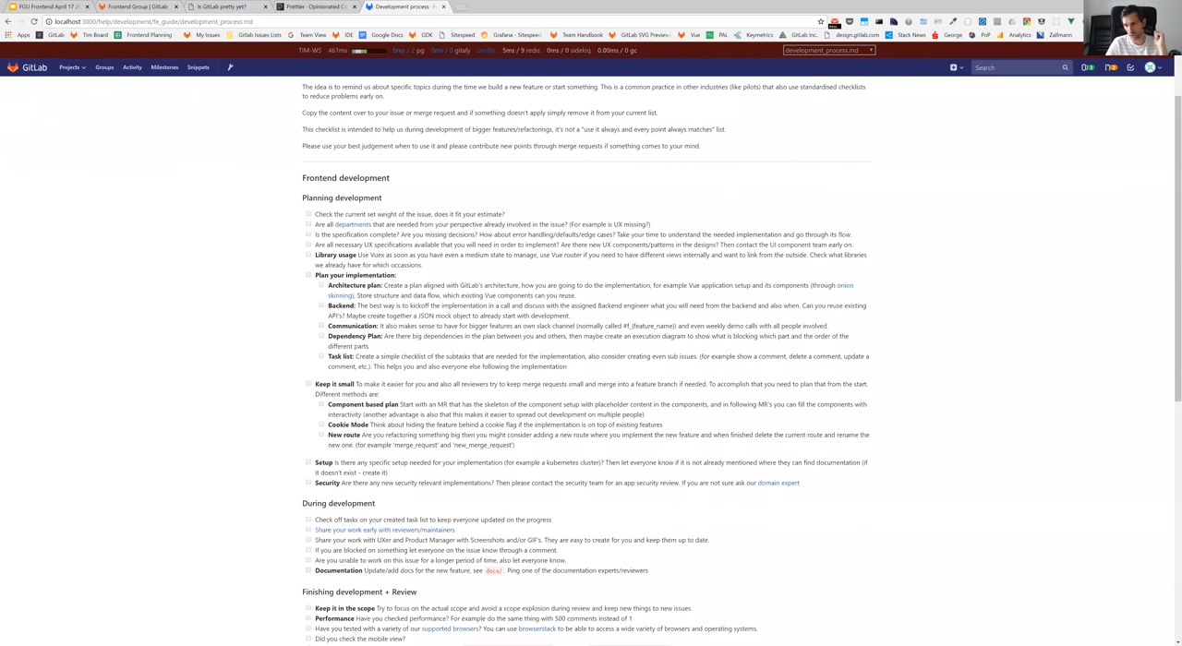
pyautogui.scroll(-3)
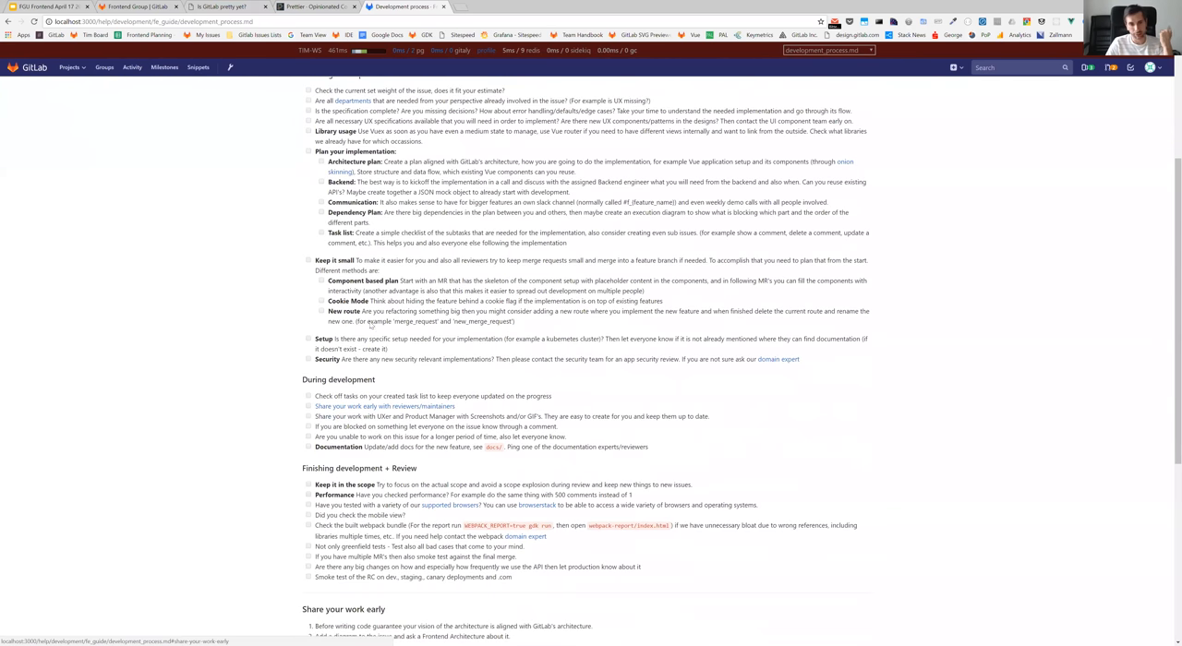
pyautogui.scroll(-3)
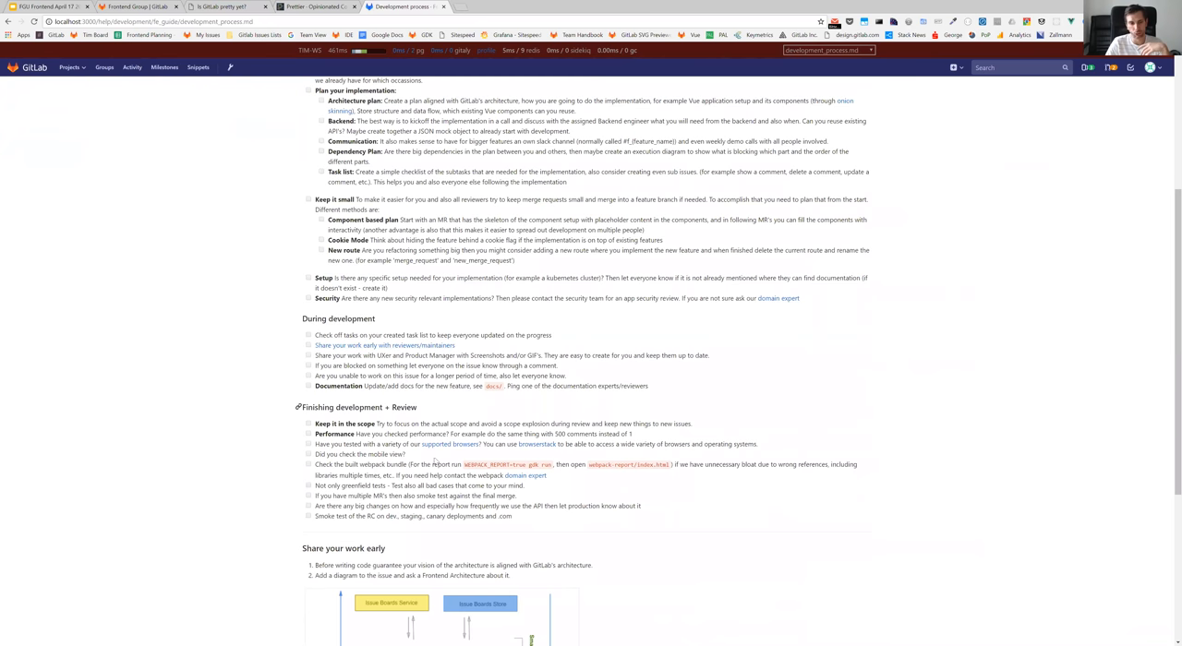
pyautogui.scroll(3)
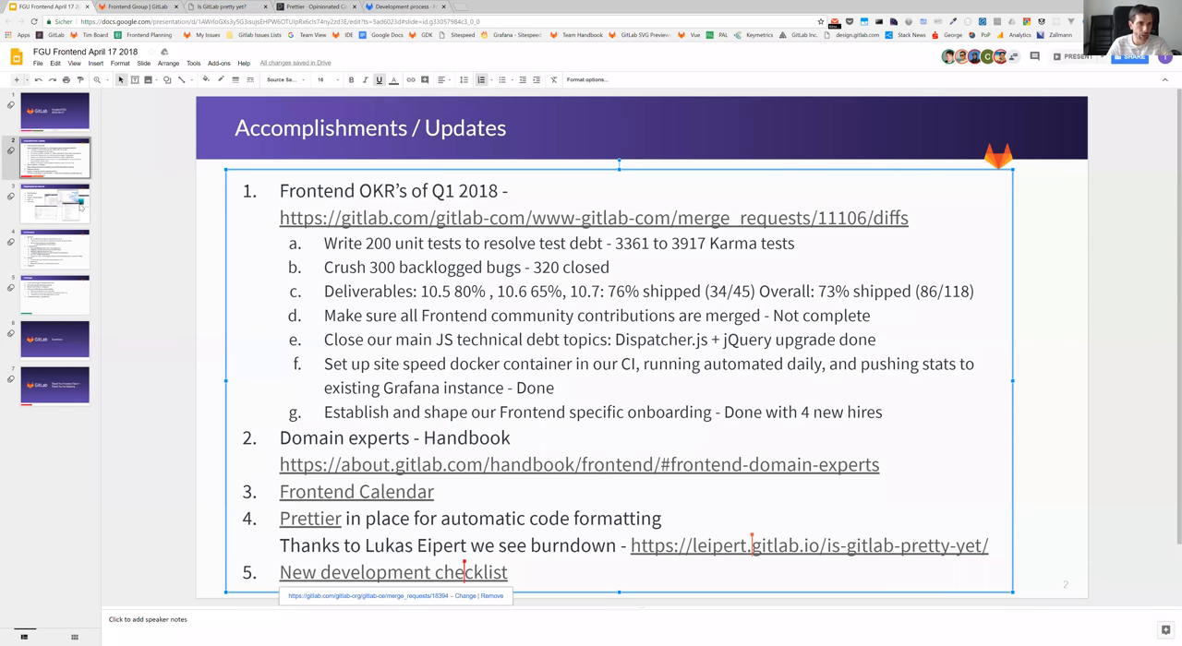
# - Show the Shipped great new features slide, then advance to Current plans
pyautogui.click(55, 201)
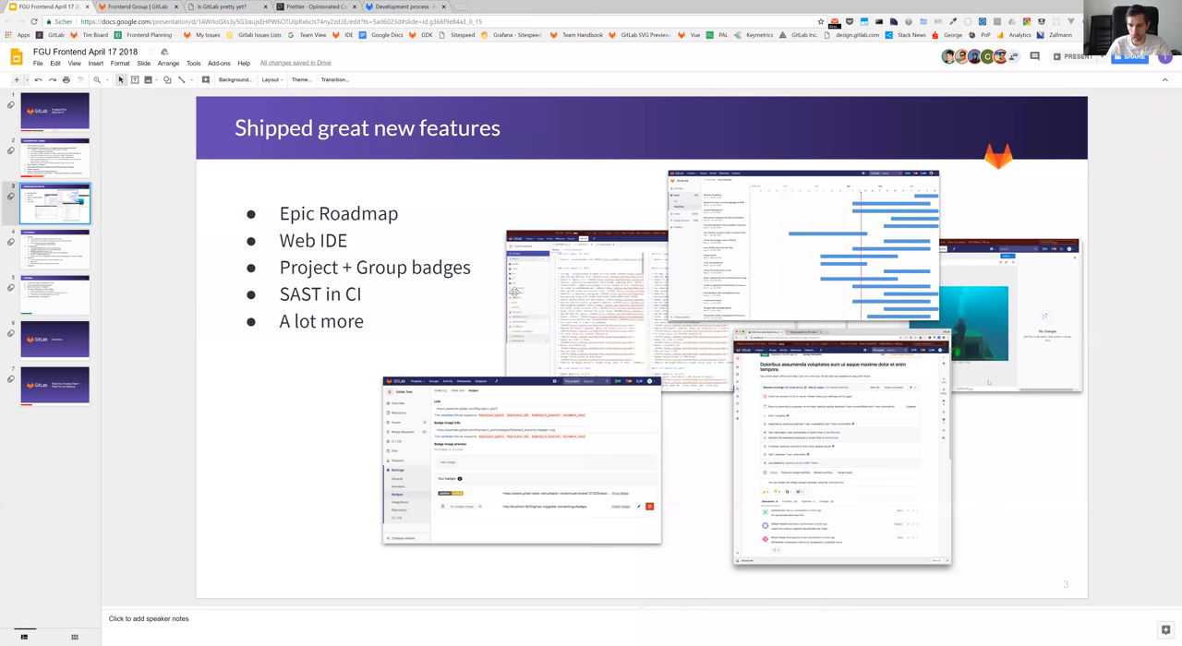
pyautogui.moveTo(735, 375)
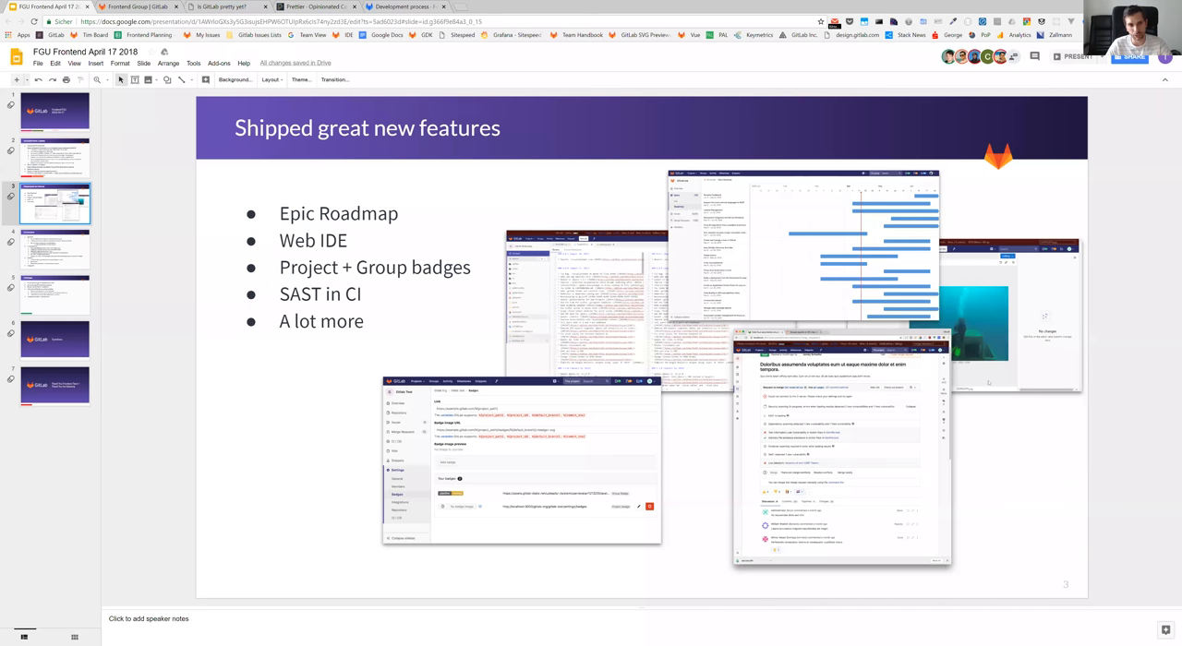
pyautogui.moveTo(746, 247)
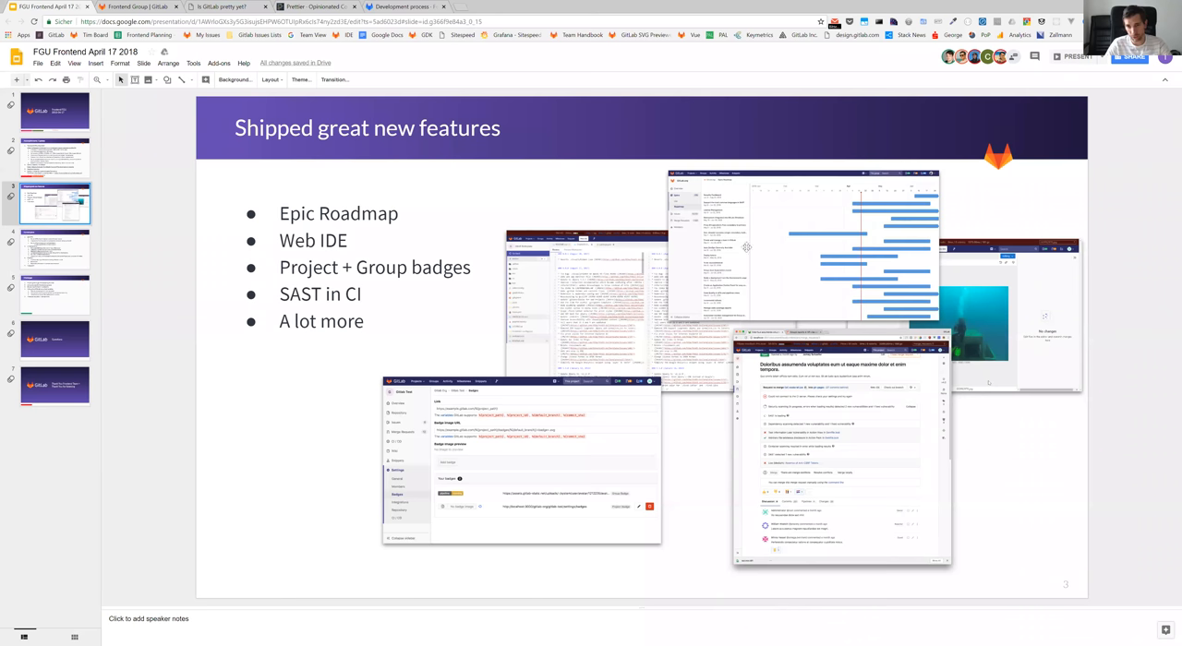
pyautogui.moveTo(768, 232)
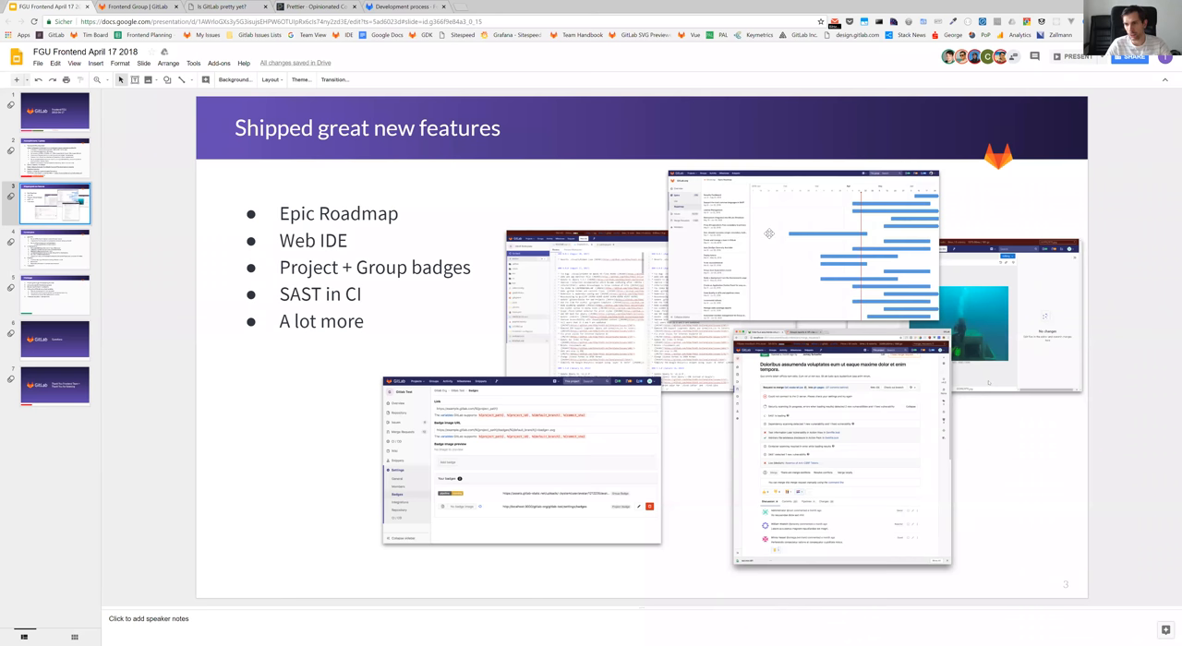
pyautogui.moveTo(599, 242)
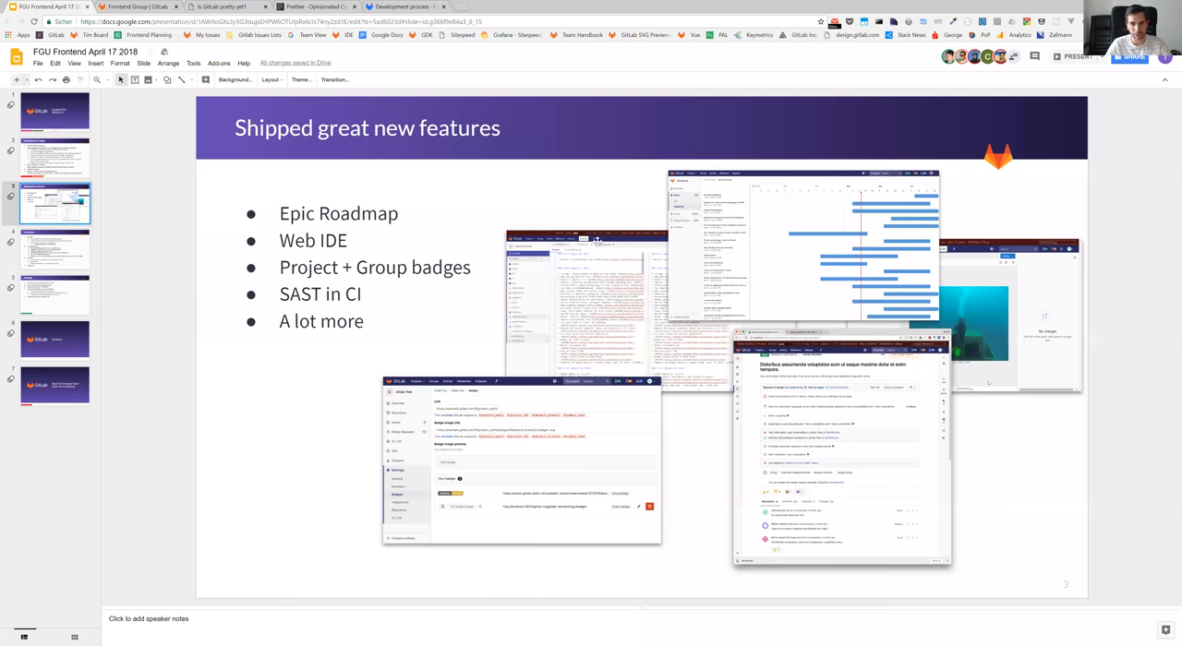
pyautogui.moveTo(792, 288)
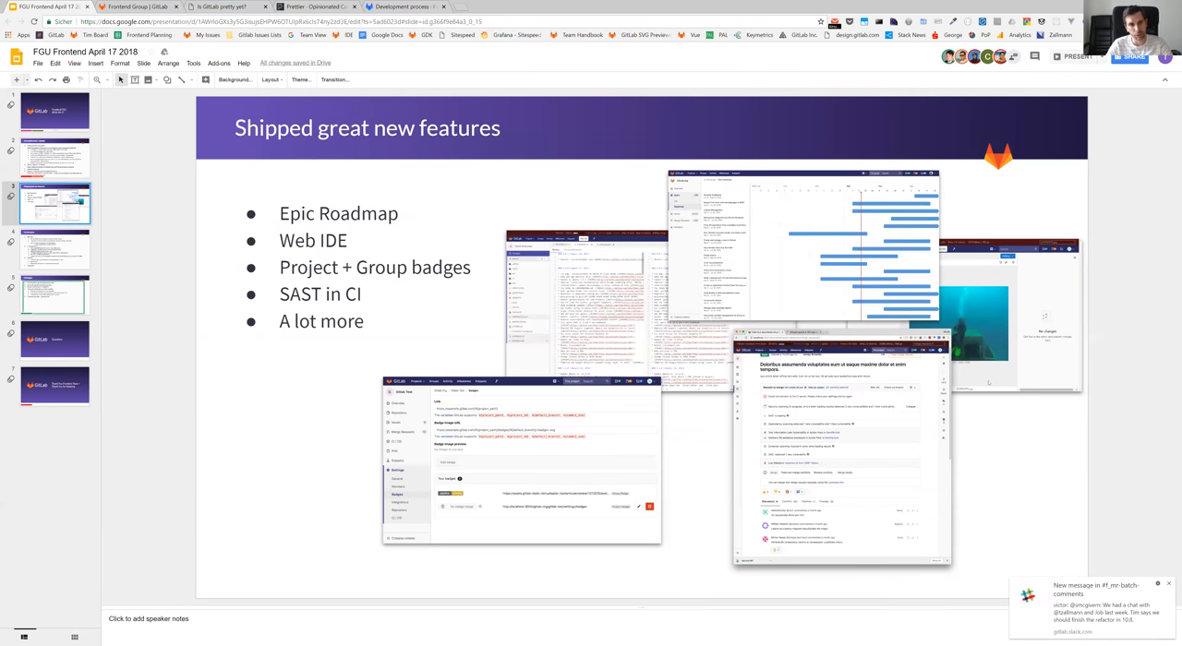
pyautogui.moveTo(545, 321)
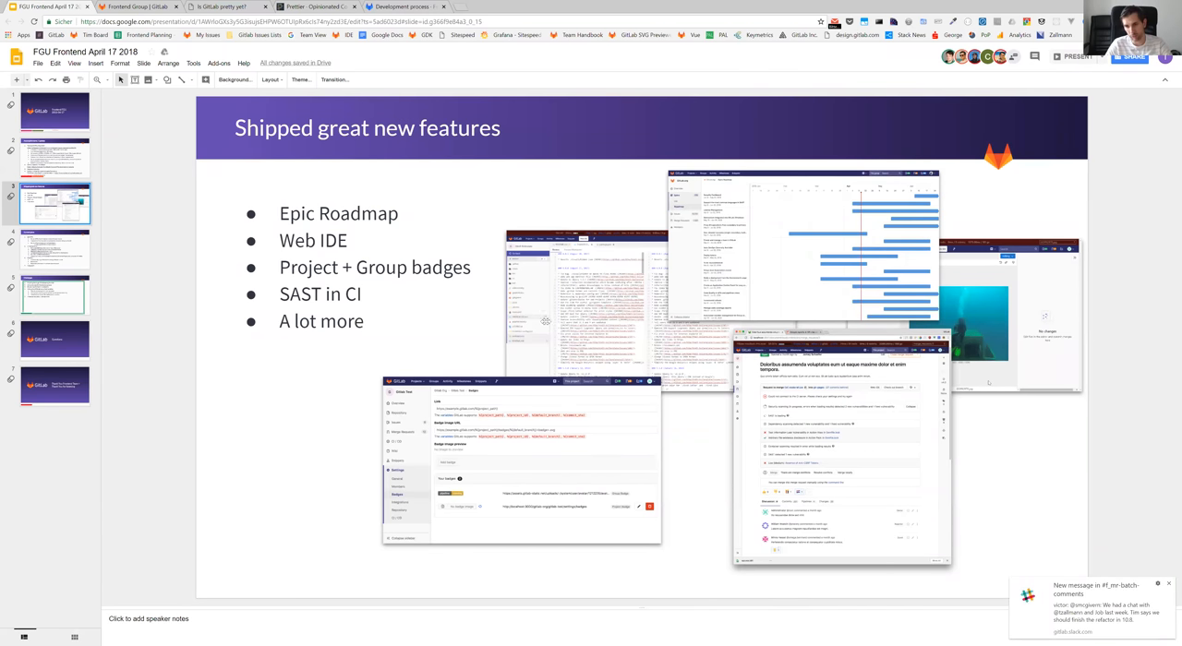
pyautogui.moveTo(535, 281)
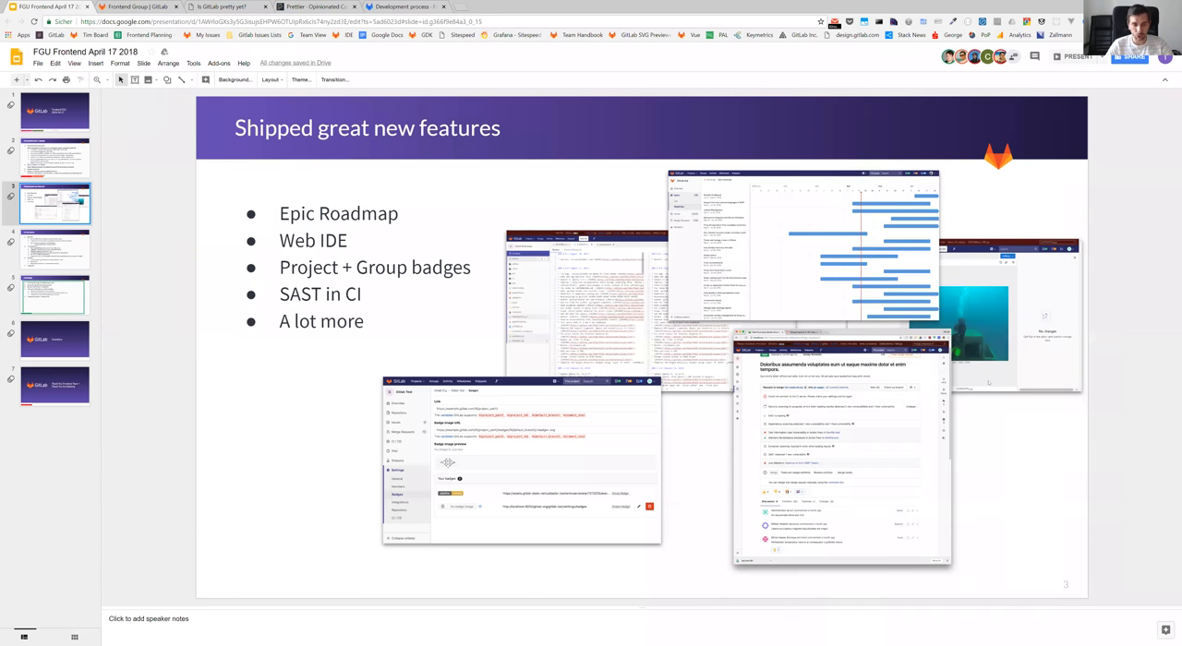
pyautogui.moveTo(476, 493)
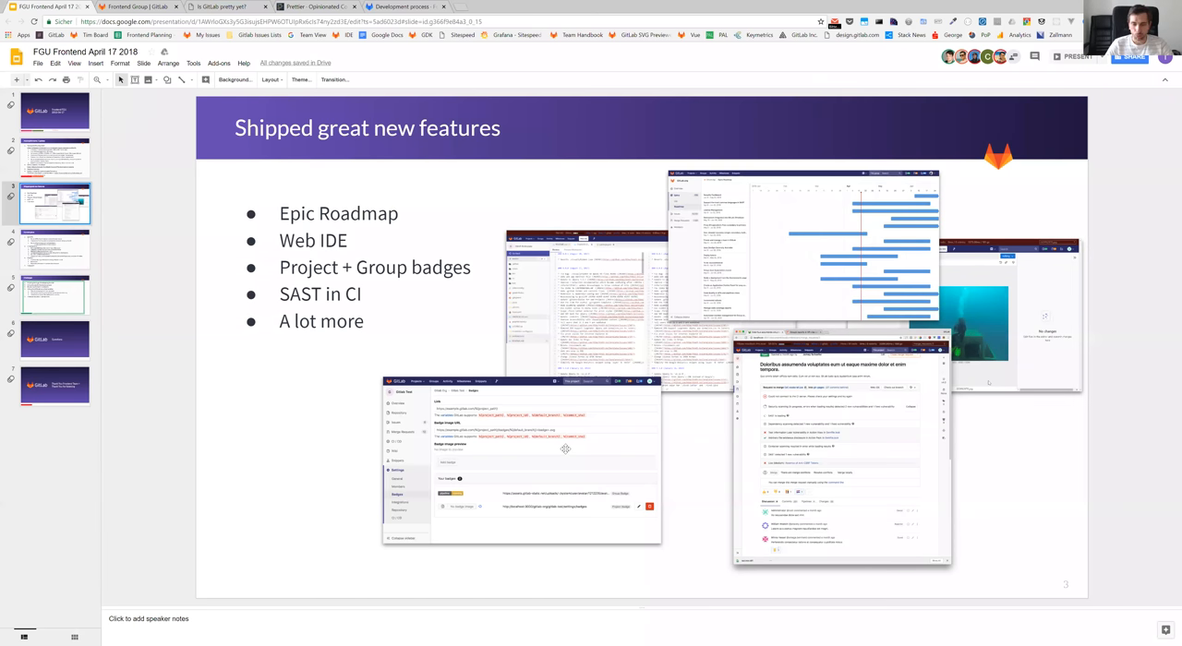
pyautogui.moveTo(886, 406)
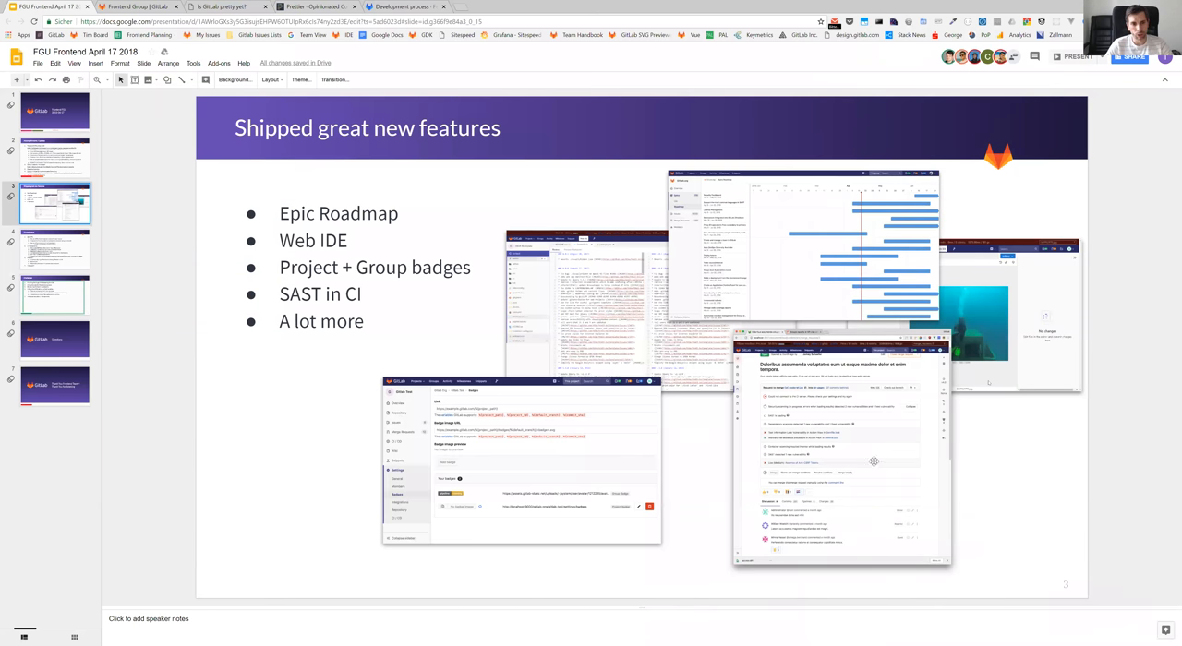
pyautogui.moveTo(1014, 457)
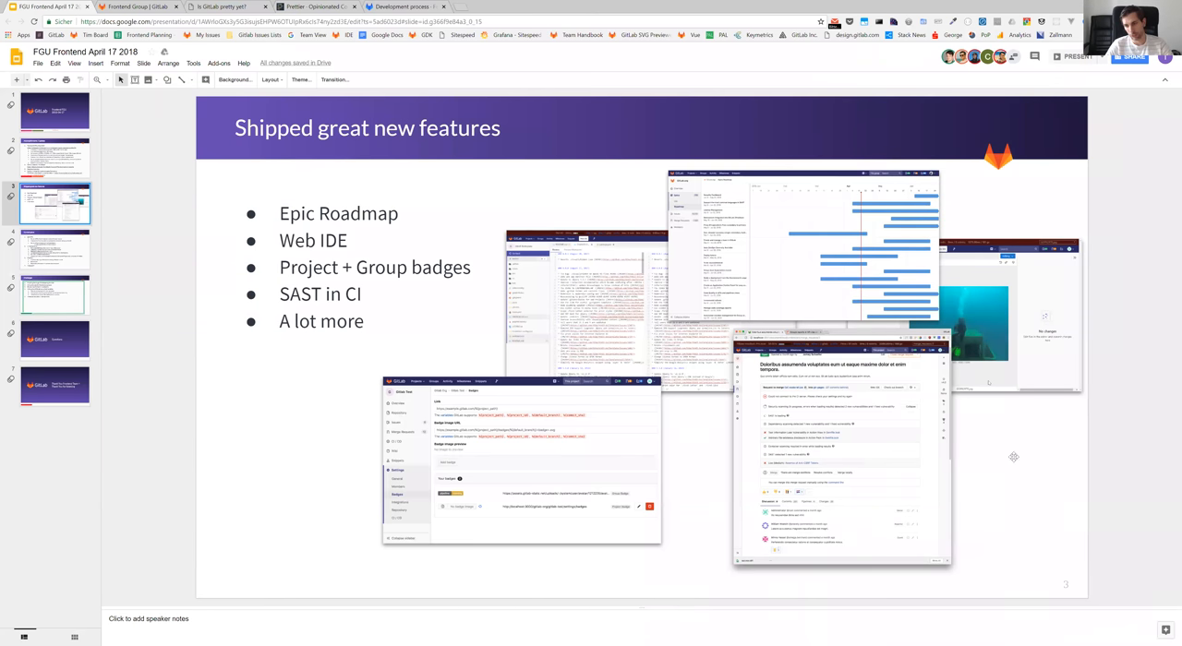
pyautogui.moveTo(845, 440)
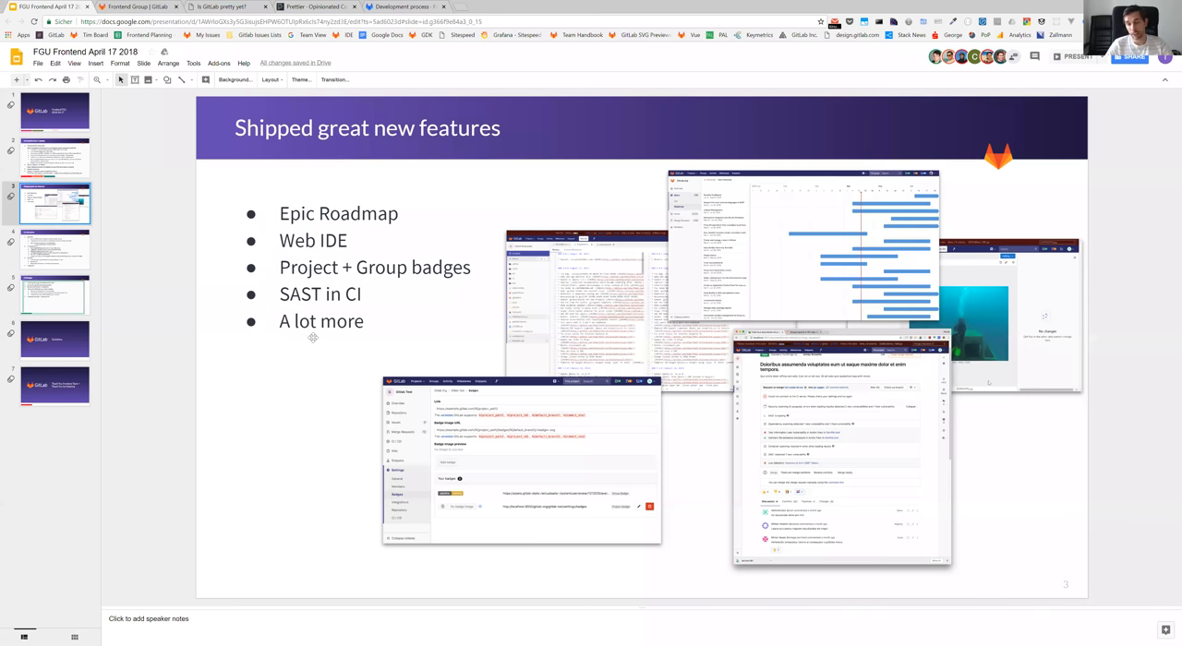
pyautogui.moveTo(702, 377)
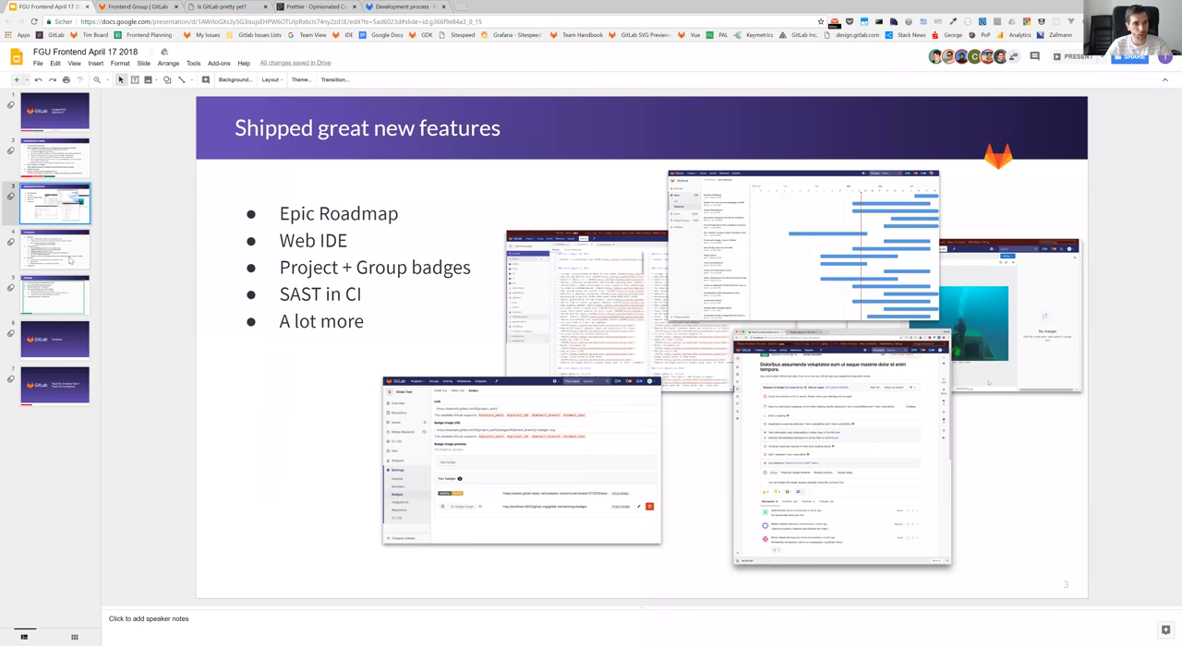
pyautogui.click(56, 249)
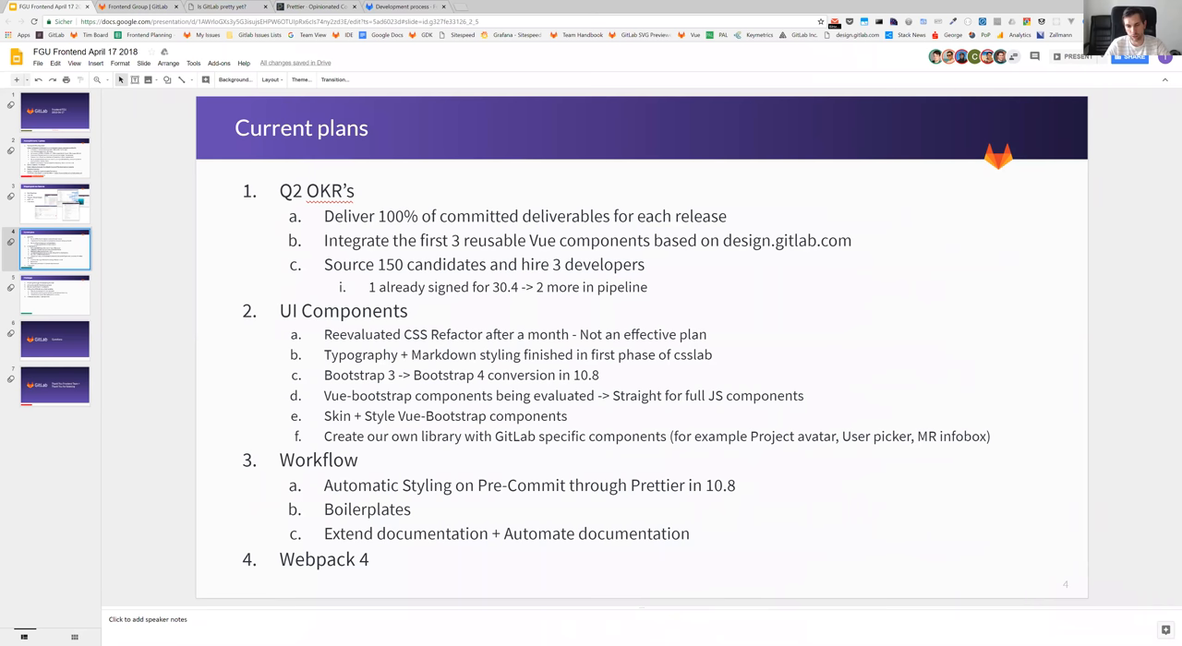
pyautogui.click(56, 295)
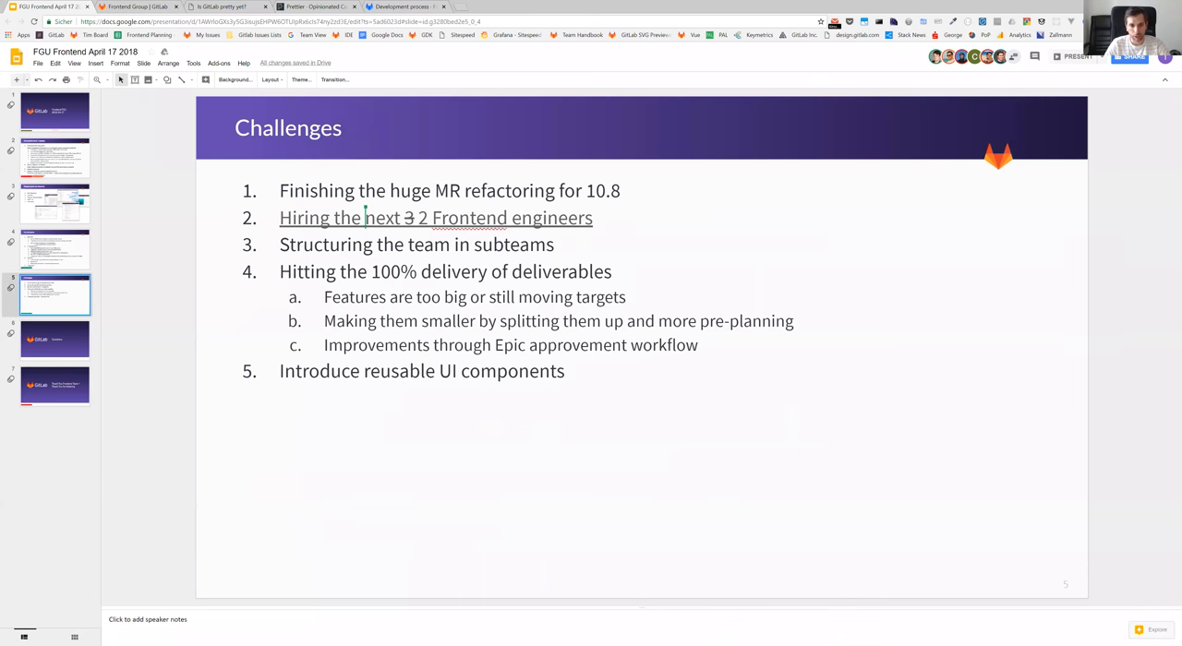
pyautogui.click(56, 249)
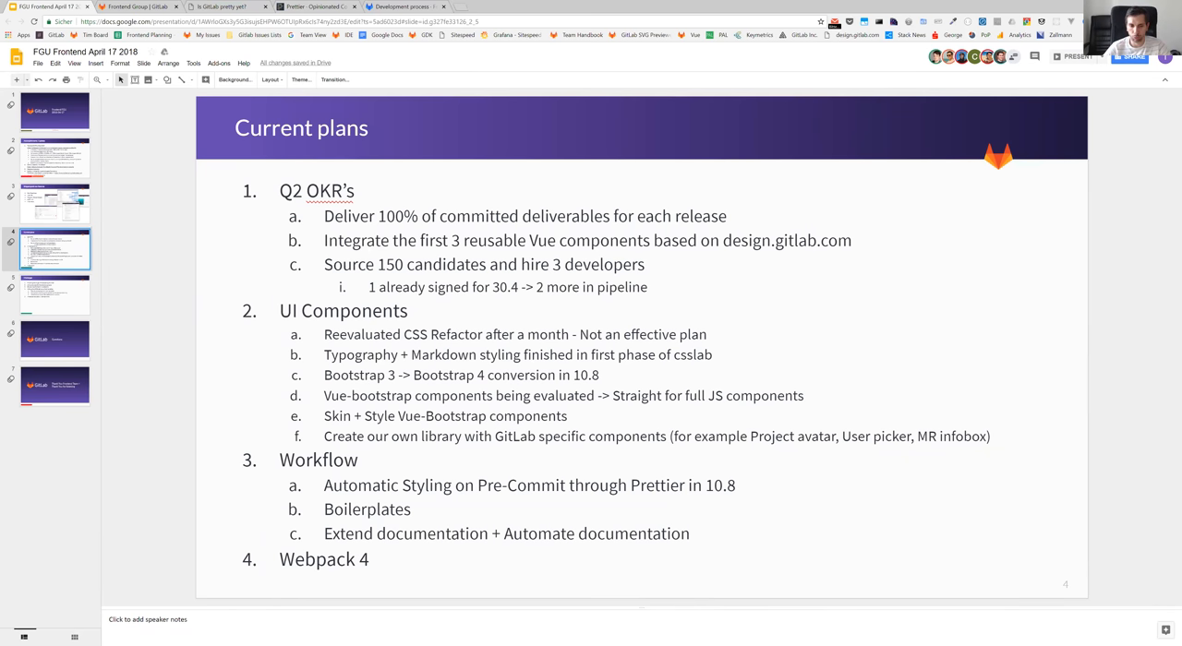
pyautogui.moveTo(739, 196)
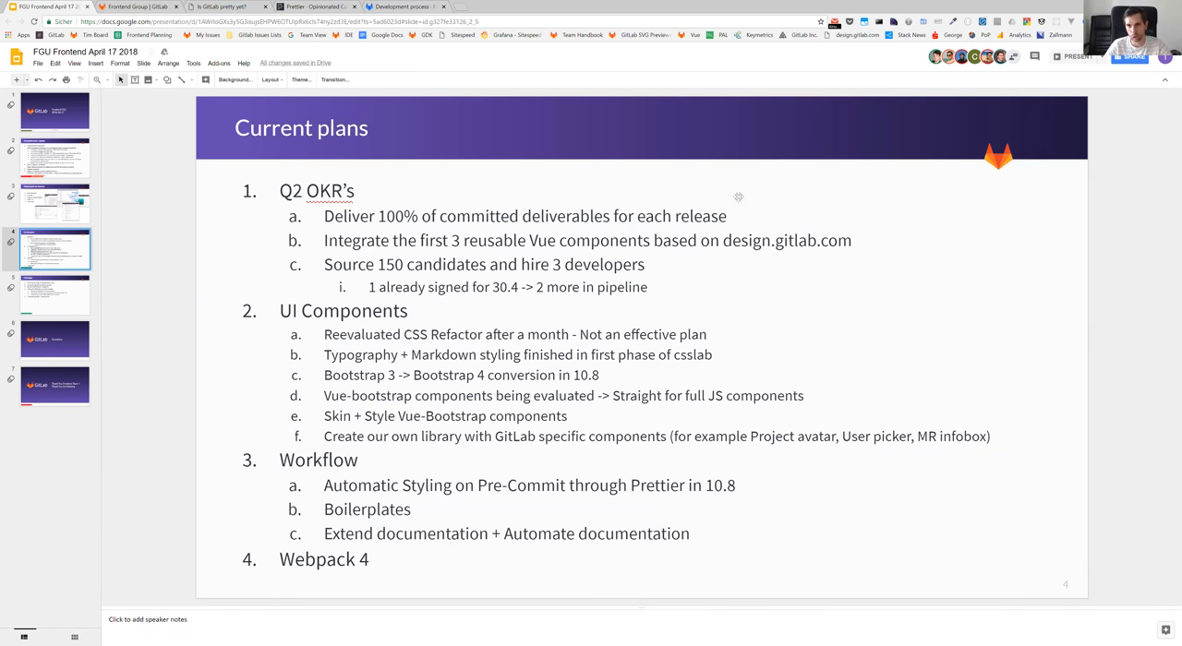
pyautogui.moveTo(919, 61)
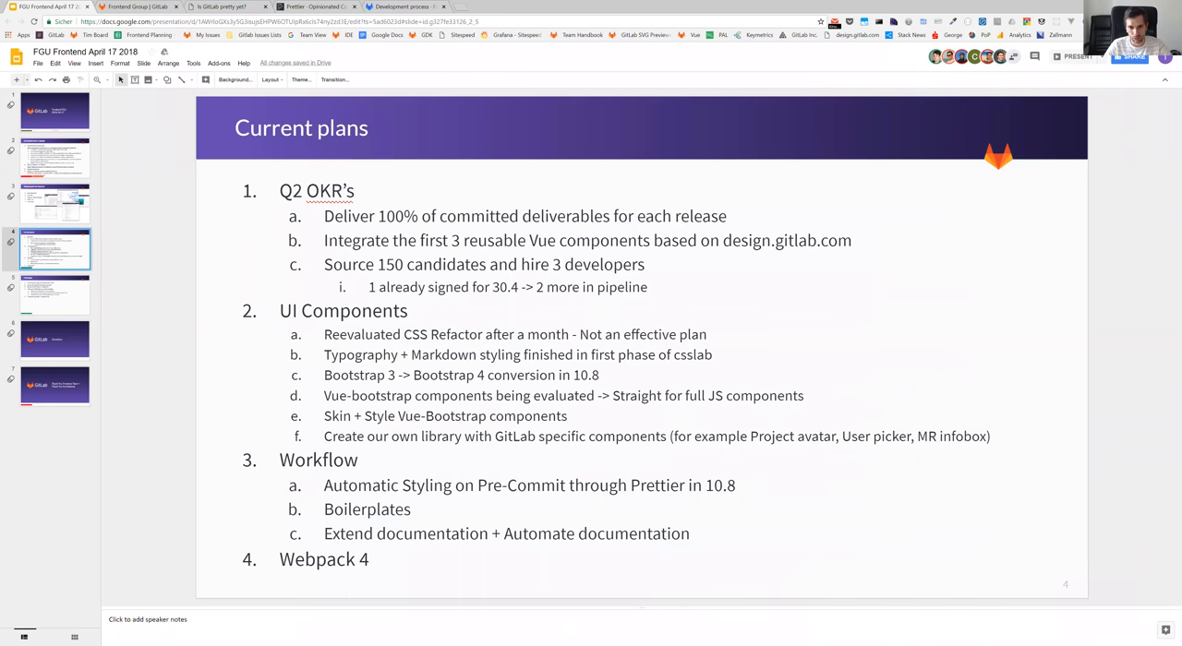
pyautogui.moveTo(668, 280)
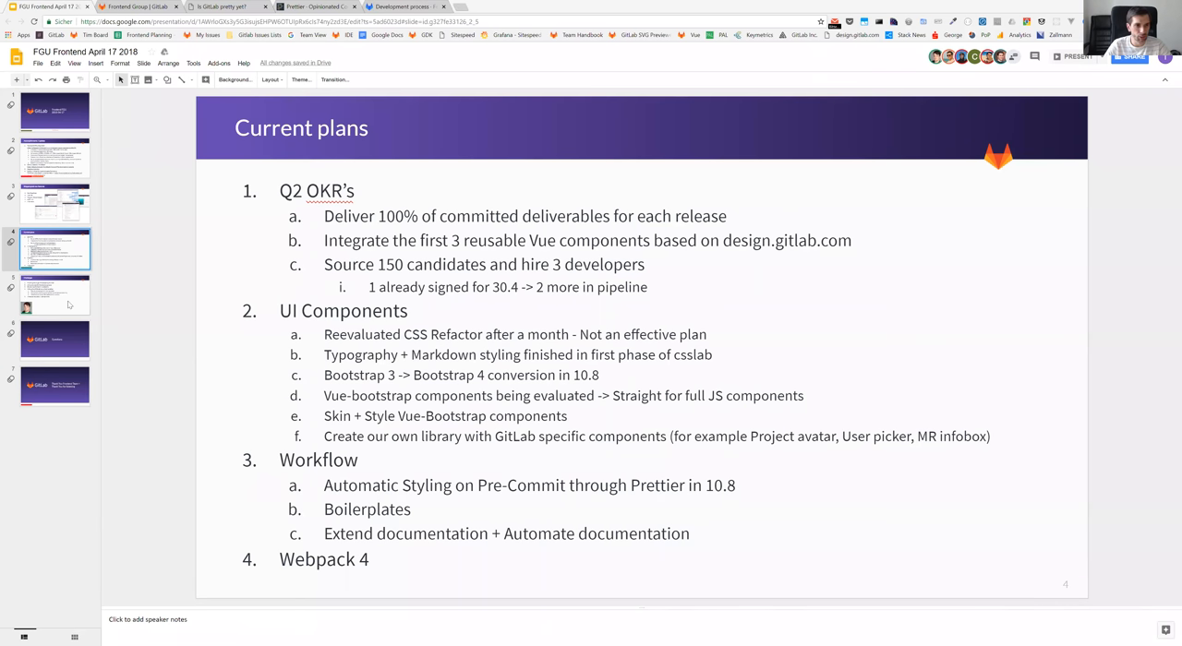
# - Display the Challenges slide listing the team's difficulties
pyautogui.click(56, 295)
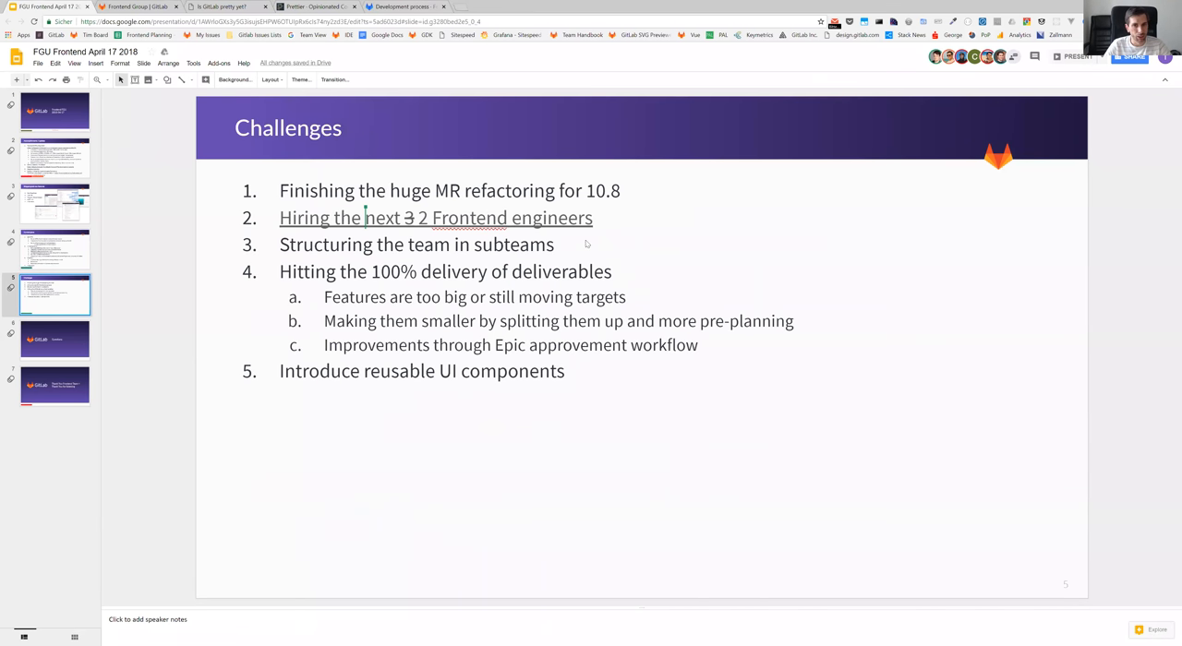
pyautogui.moveTo(585, 240)
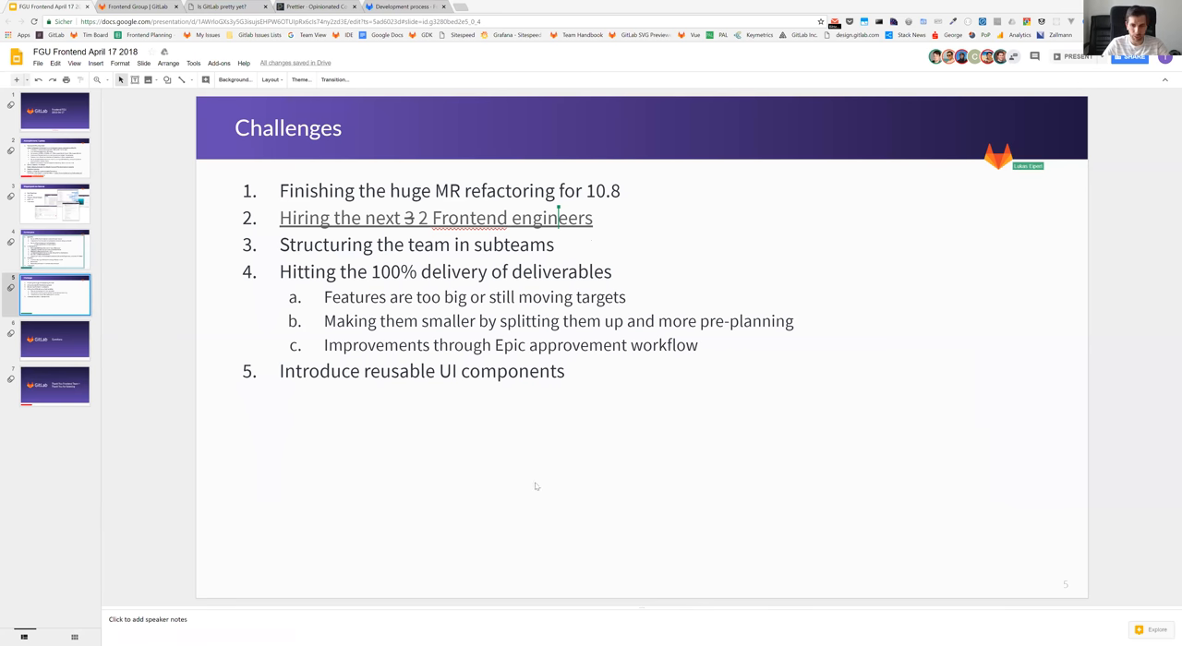
# - Display the closing GitLab Questions slide
pyautogui.click(56, 338)
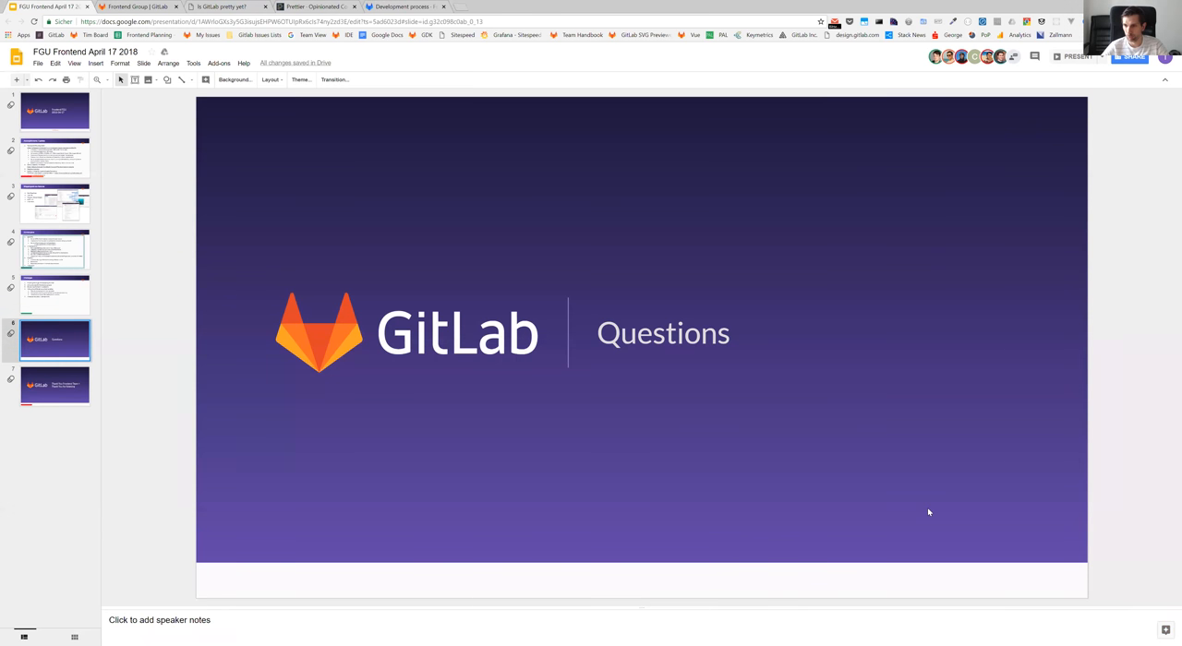
pyautogui.moveTo(307, 569)
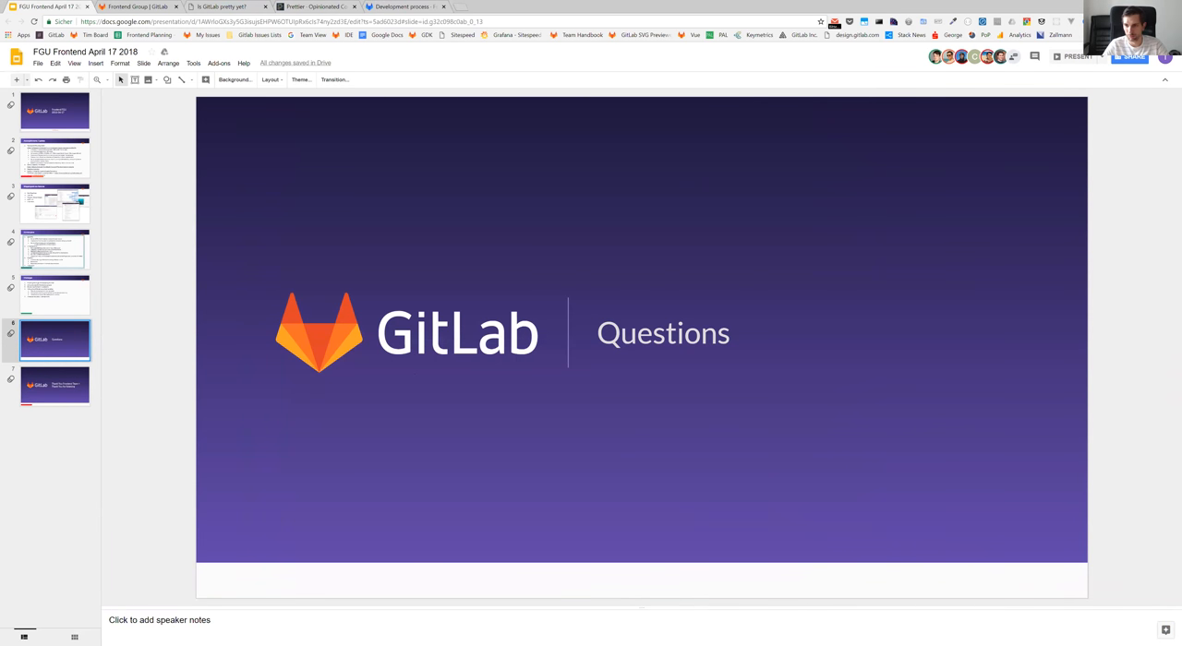
pyautogui.moveTo(428, 417)
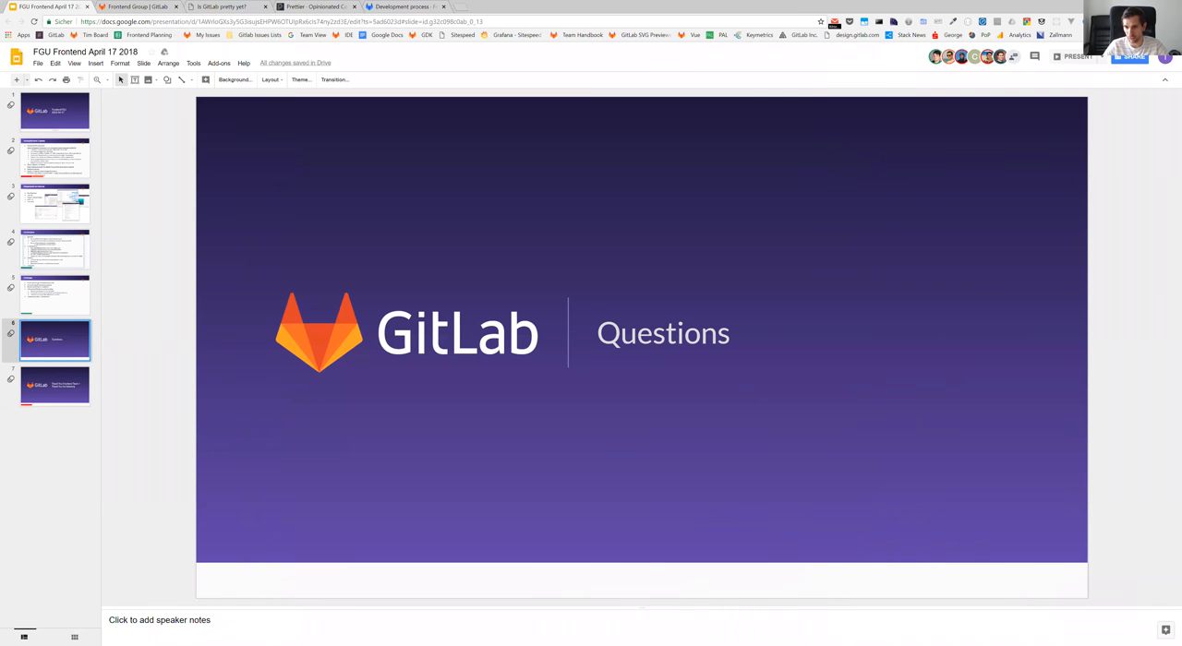
pyautogui.moveTo(917, 515)
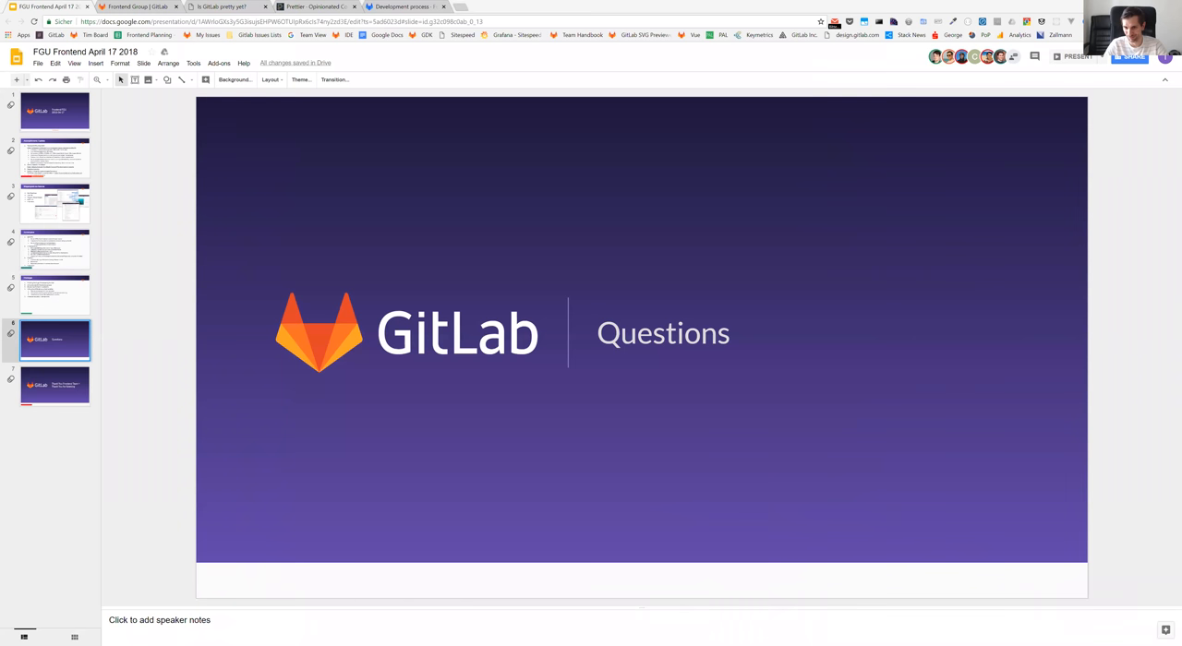
pyautogui.moveTo(853, 299)
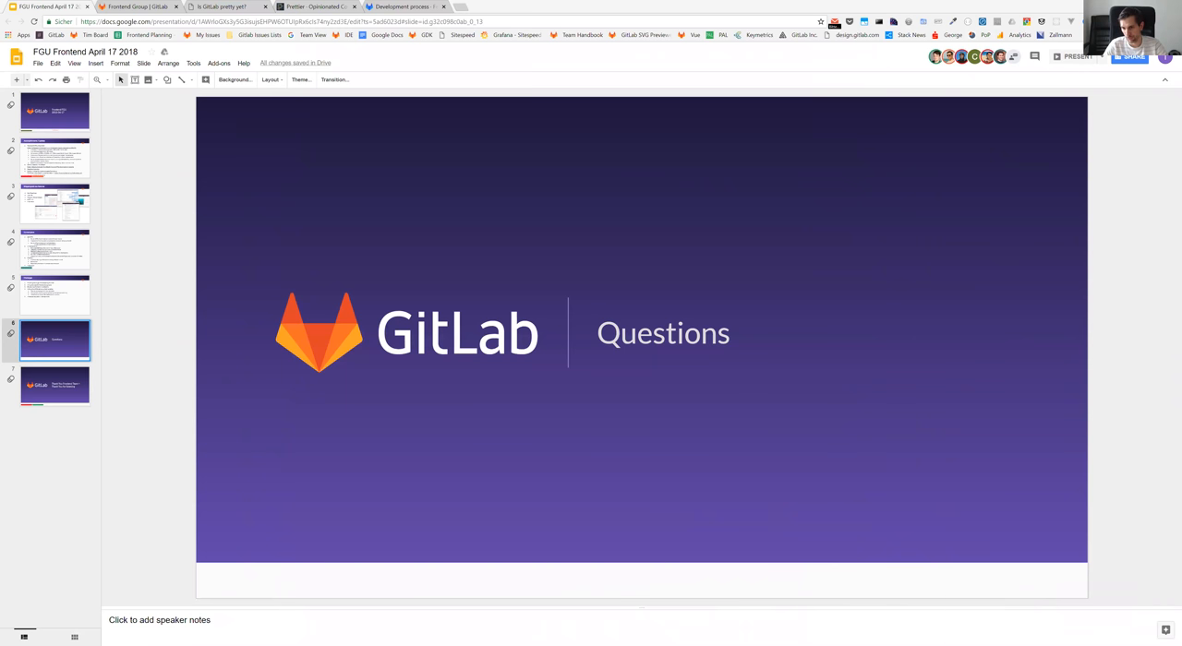
pyautogui.moveTo(980, 493)
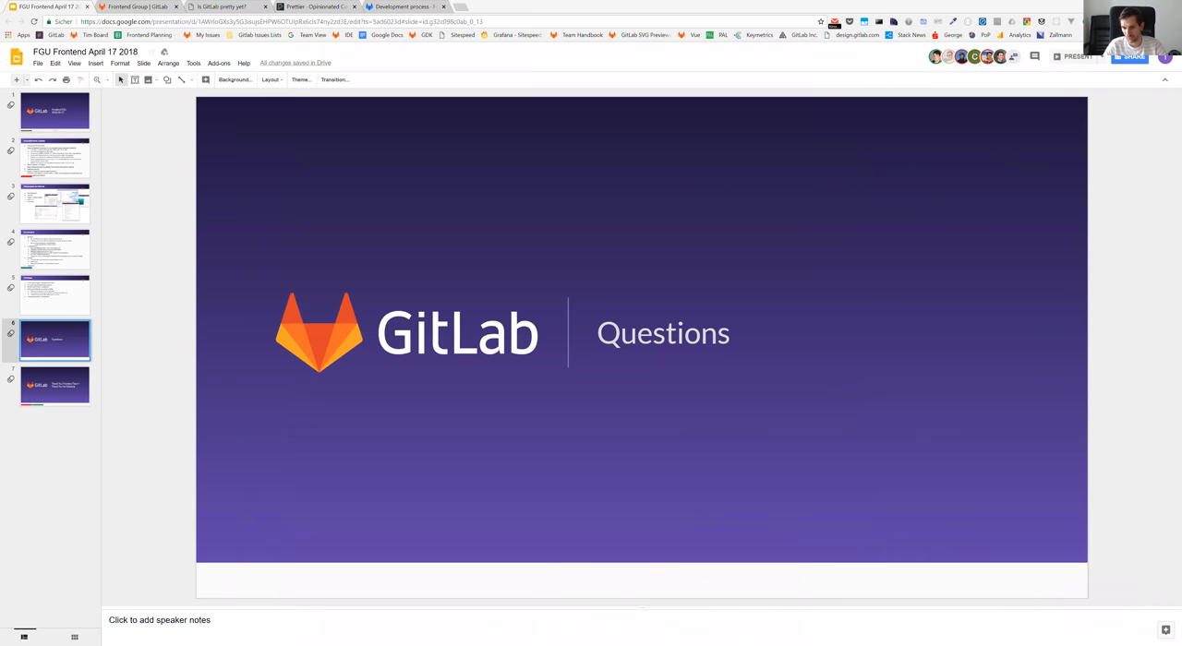
pyautogui.moveTo(982, 510)
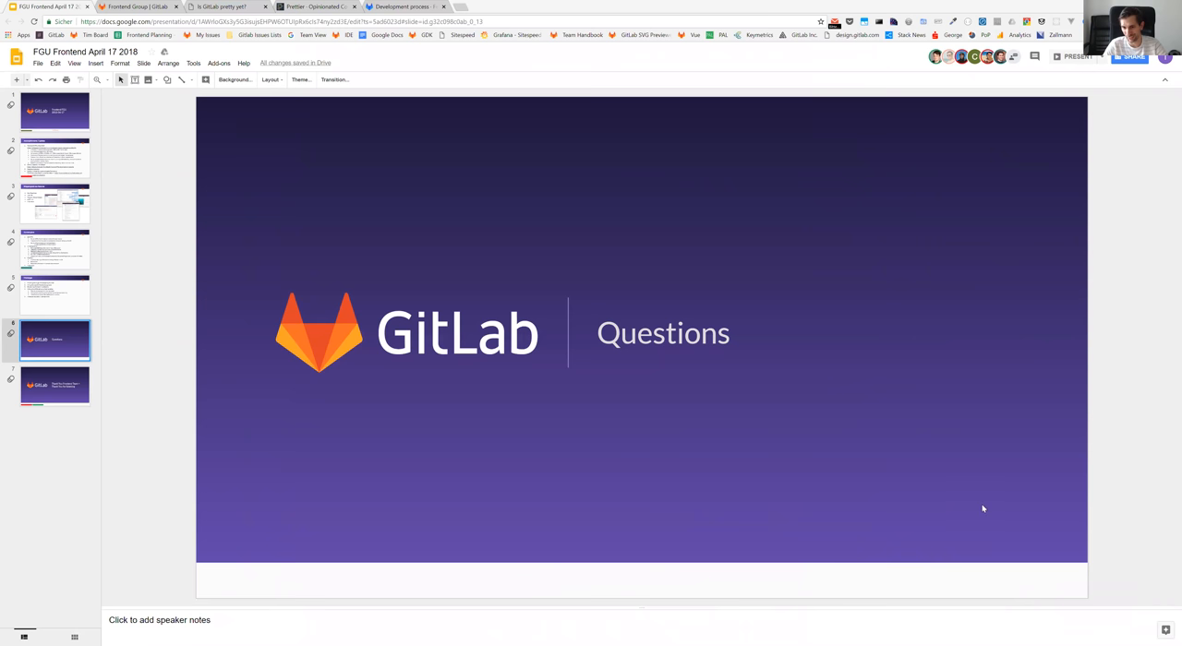
pyautogui.moveTo(985, 473)
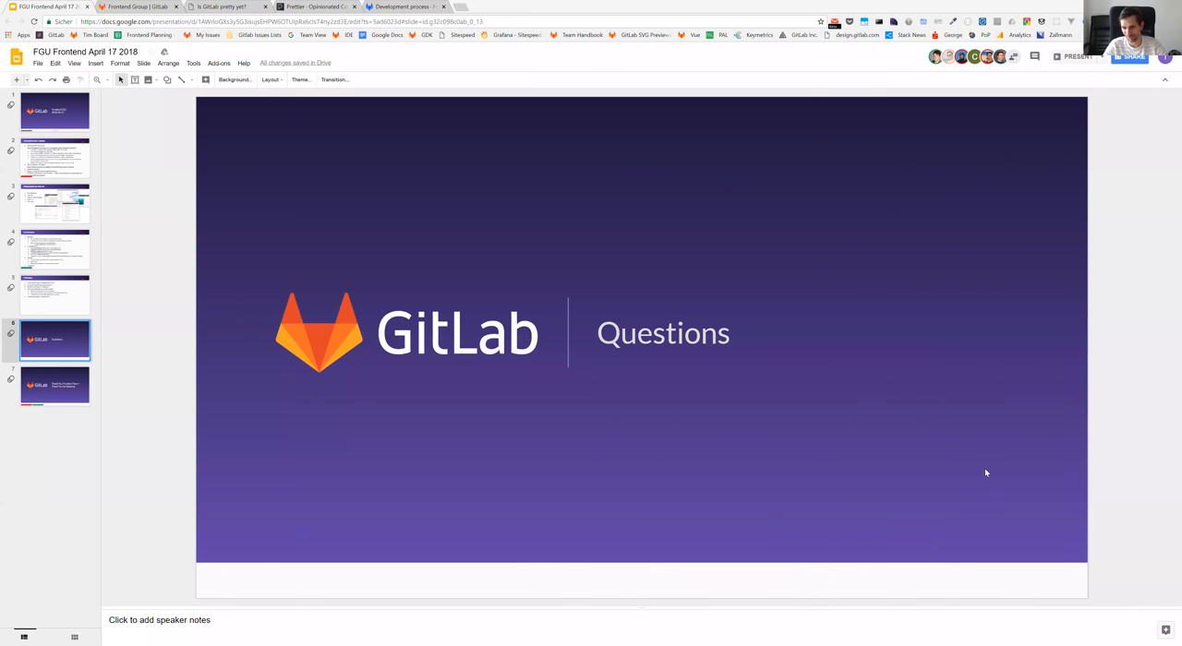
pyautogui.moveTo(985, 461)
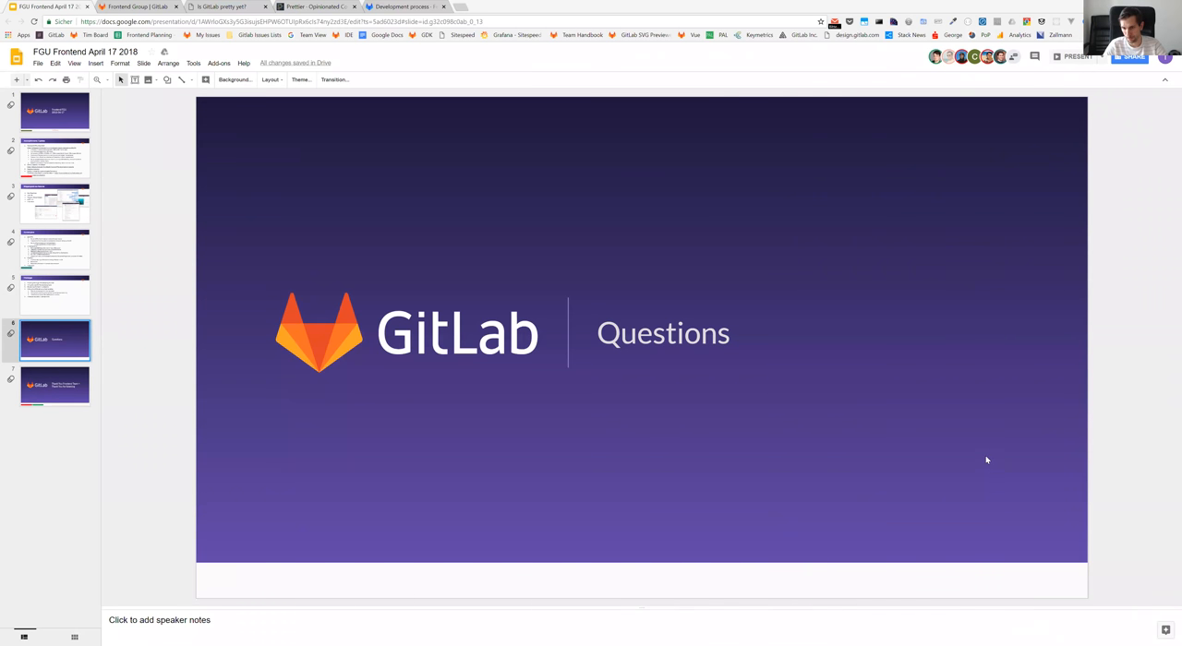
pyautogui.moveTo(989, 443)
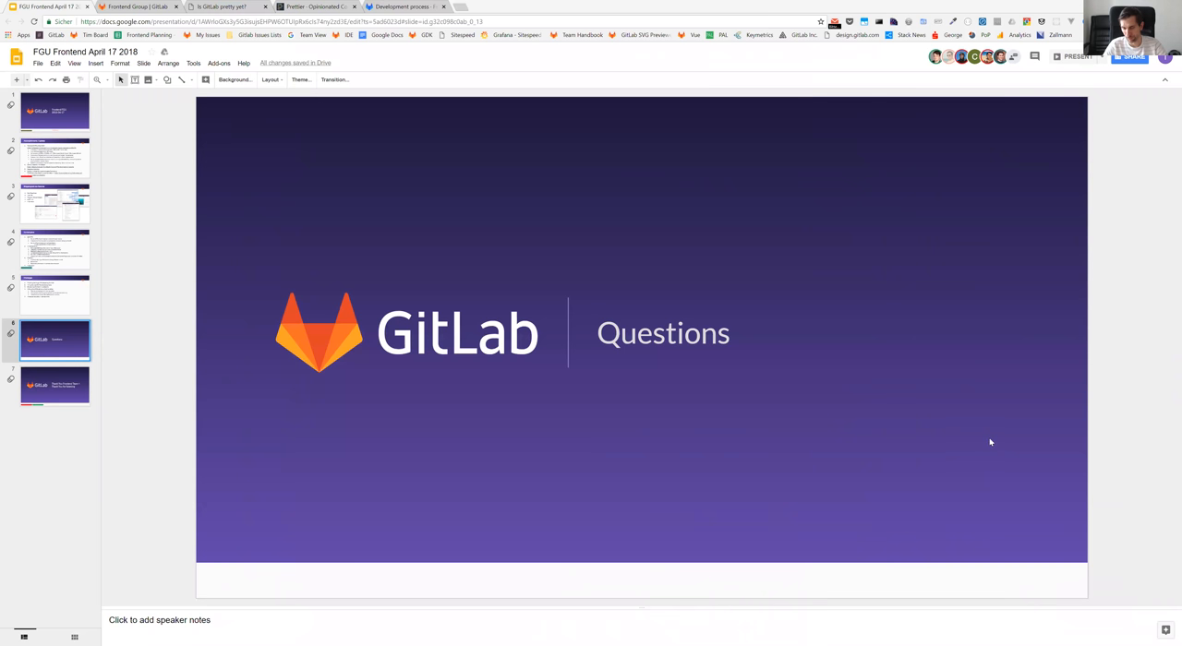
pyautogui.moveTo(984, 557)
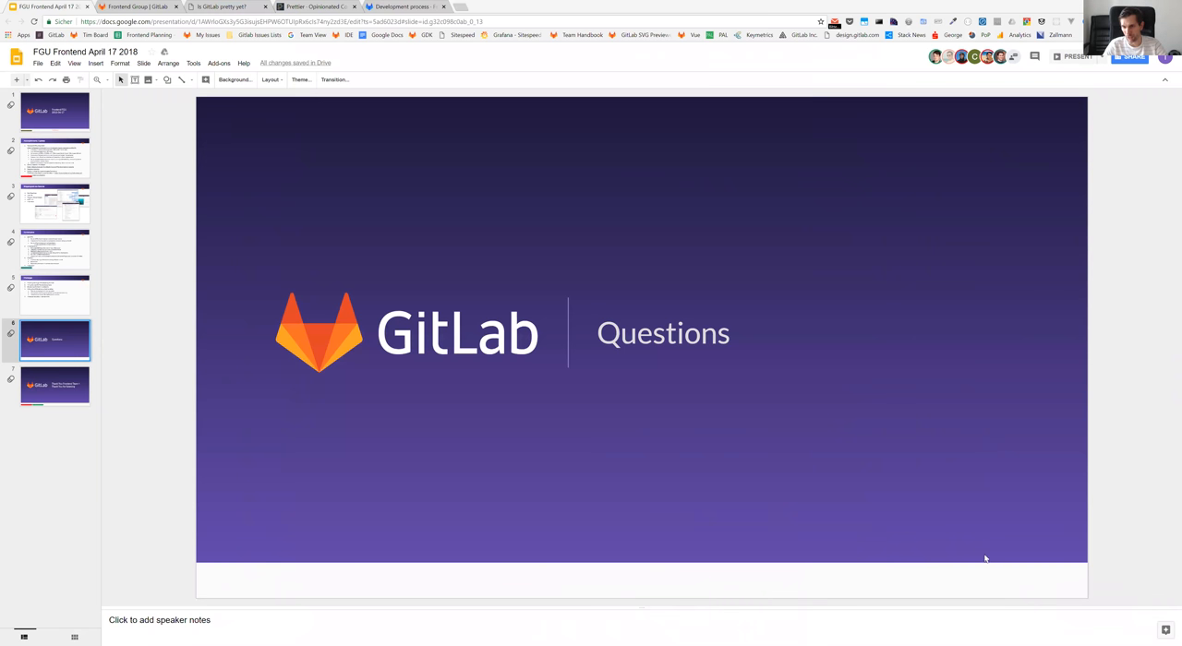
pyautogui.moveTo(663, 148)
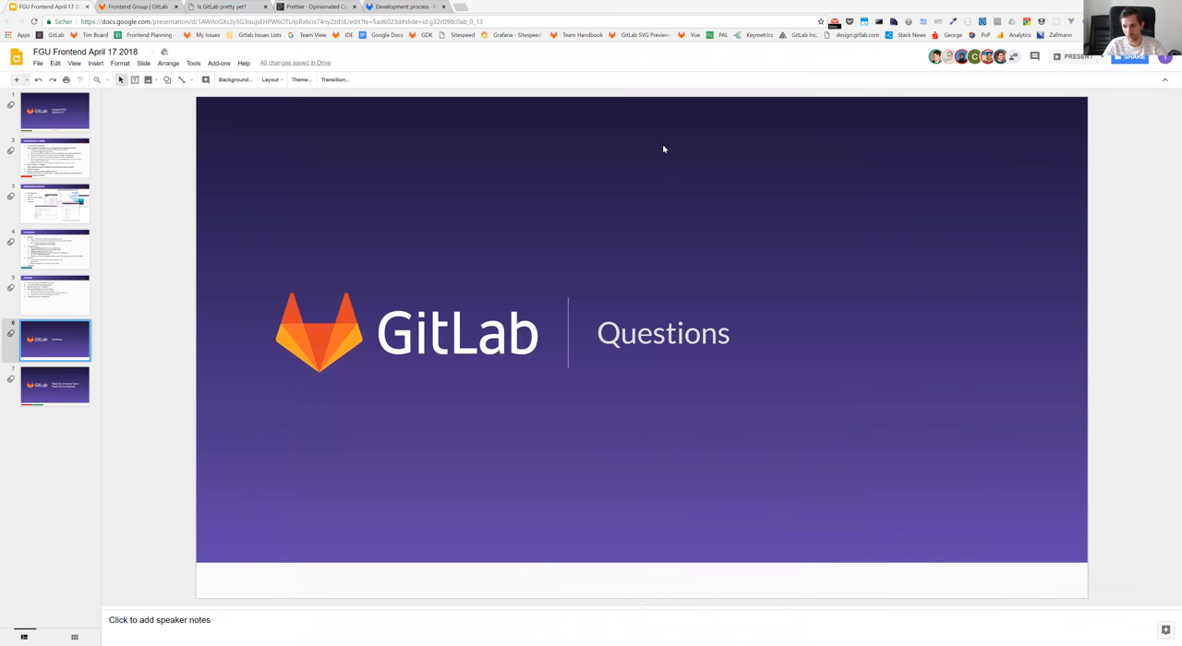
pyautogui.moveTo(586, 321)
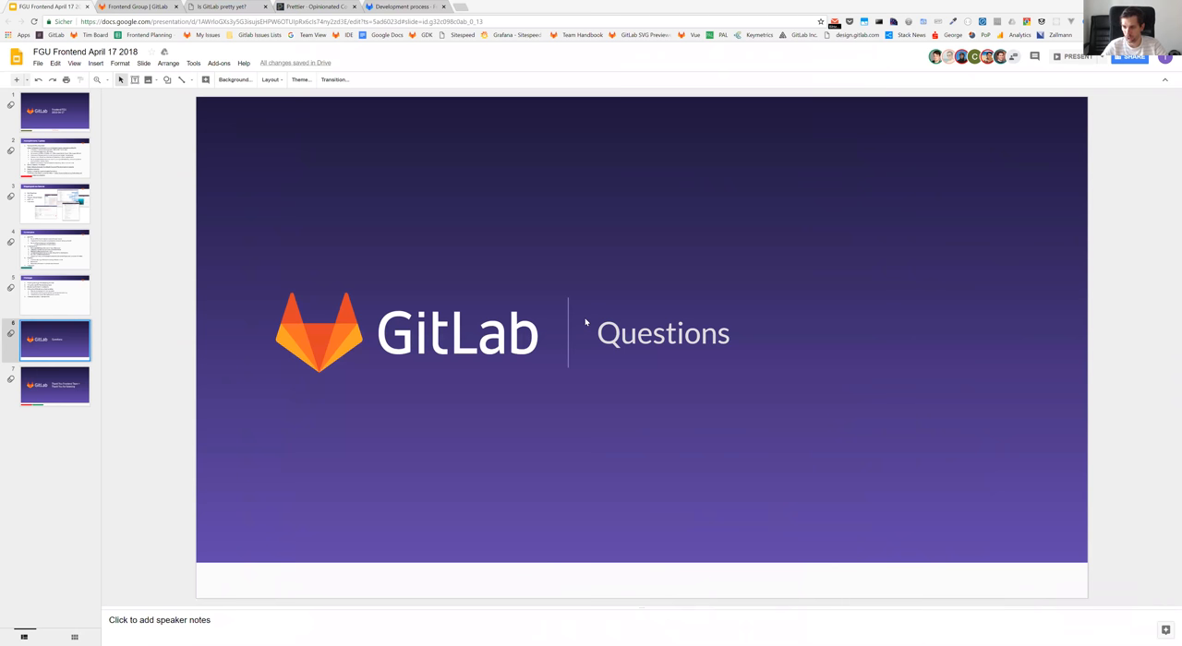
# - Display the final 'Thank You Frontend Team + Thank You for listening' slide
pyautogui.click(55, 384)
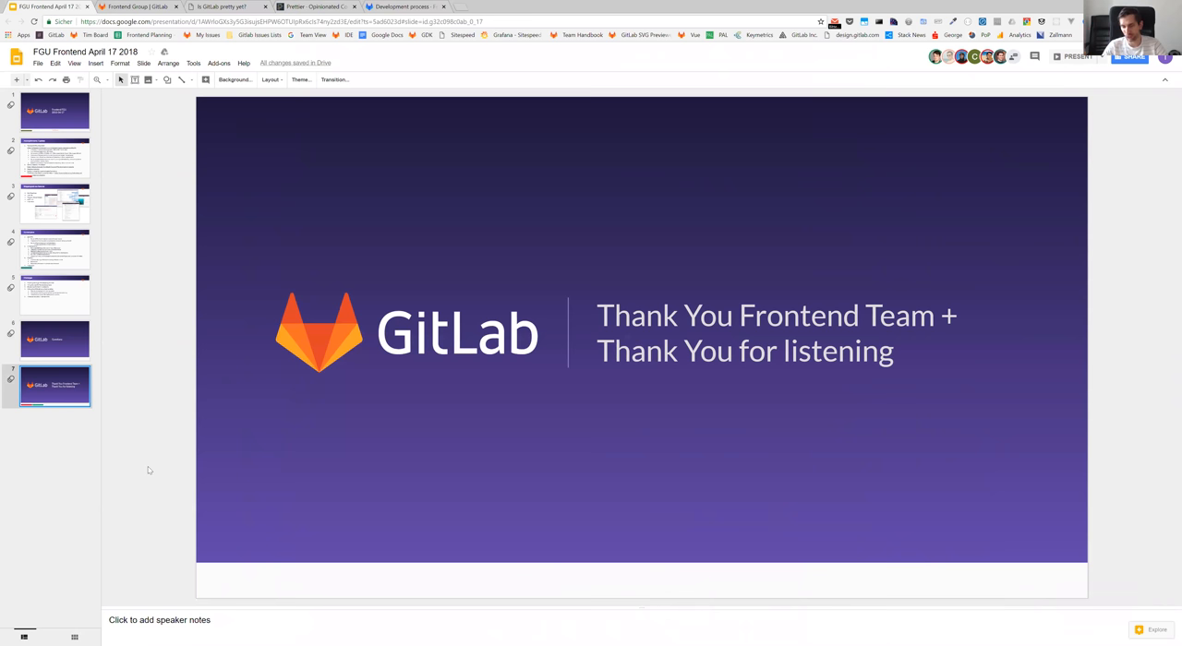
pyautogui.moveTo(218, 451)
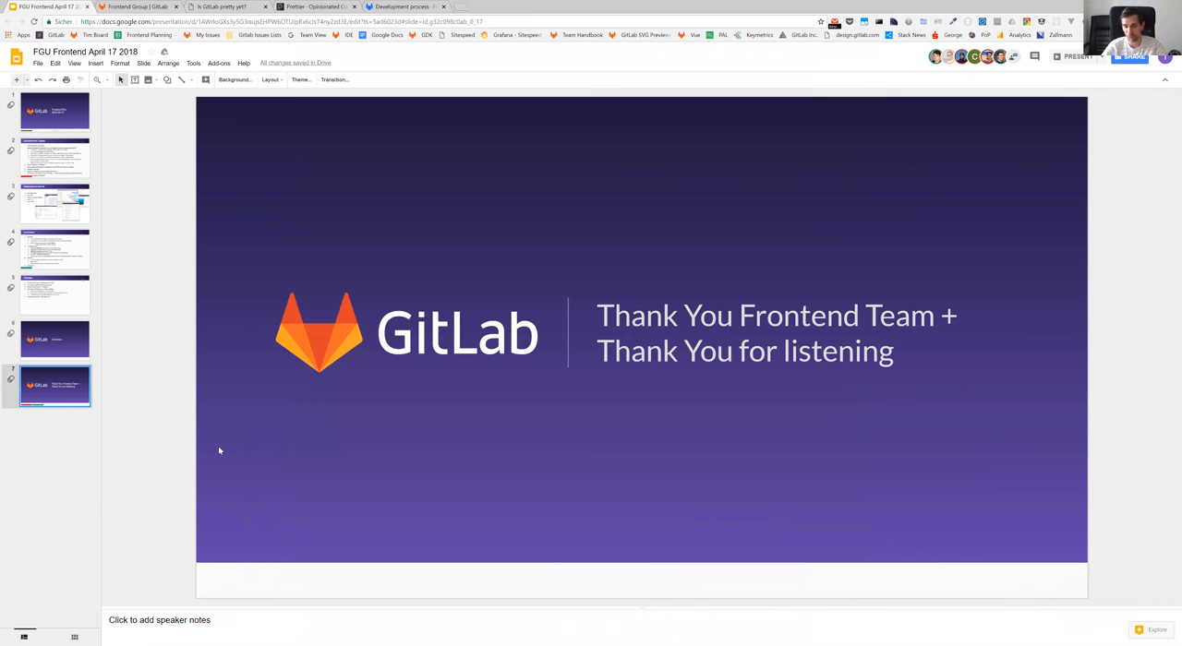